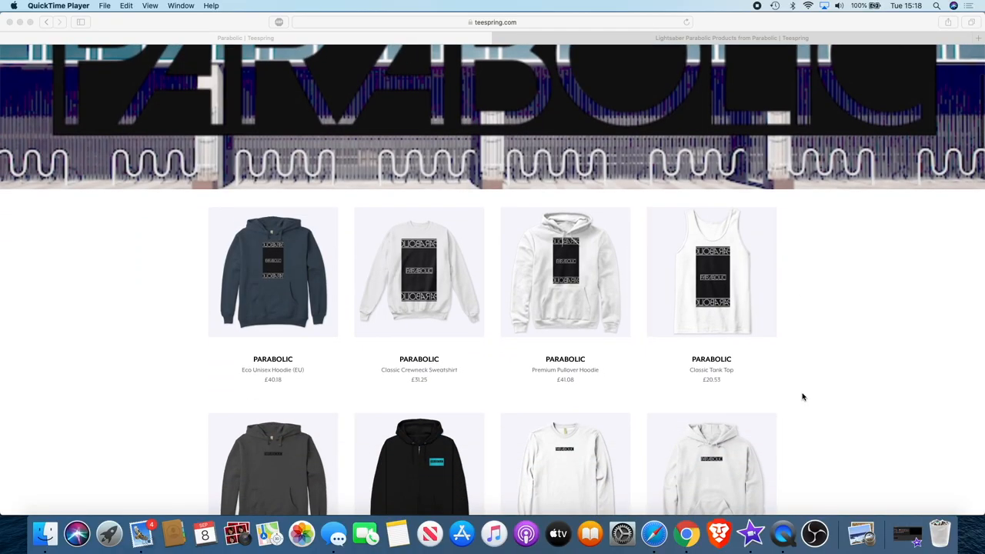
- Scroll down the Parabolic store's product grid as far as the Parabolic gym items
{"action": "scroll", "scroll_direction": "down", "scroll_amount": 3}
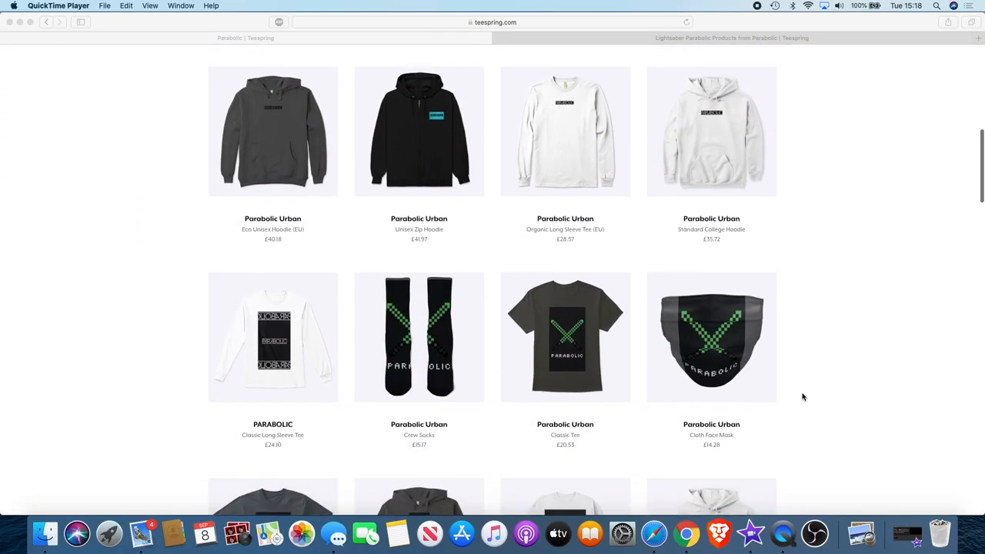
{"action": "scroll", "scroll_direction": "down", "scroll_amount": 3}
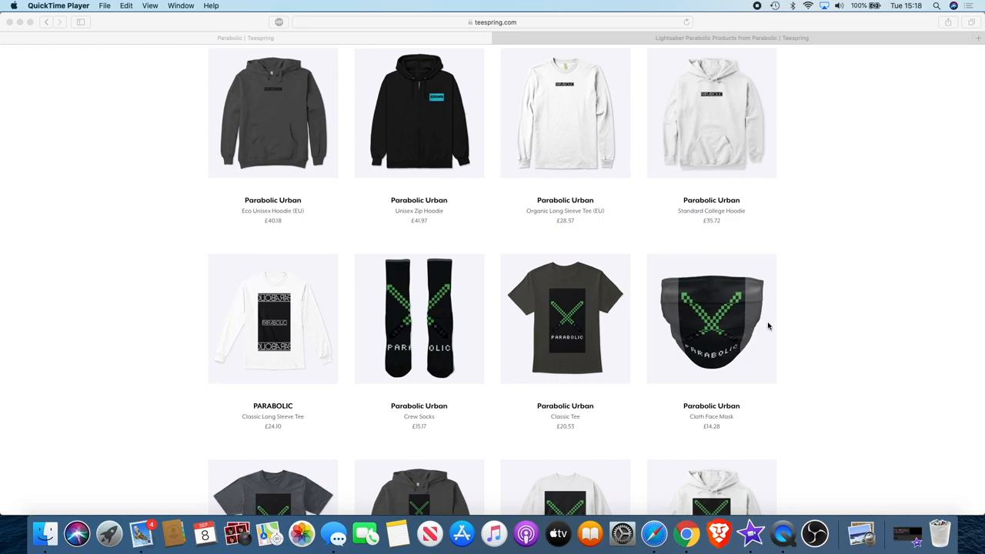
{"action": "mouse_move", "coordinate": [643, 323]}
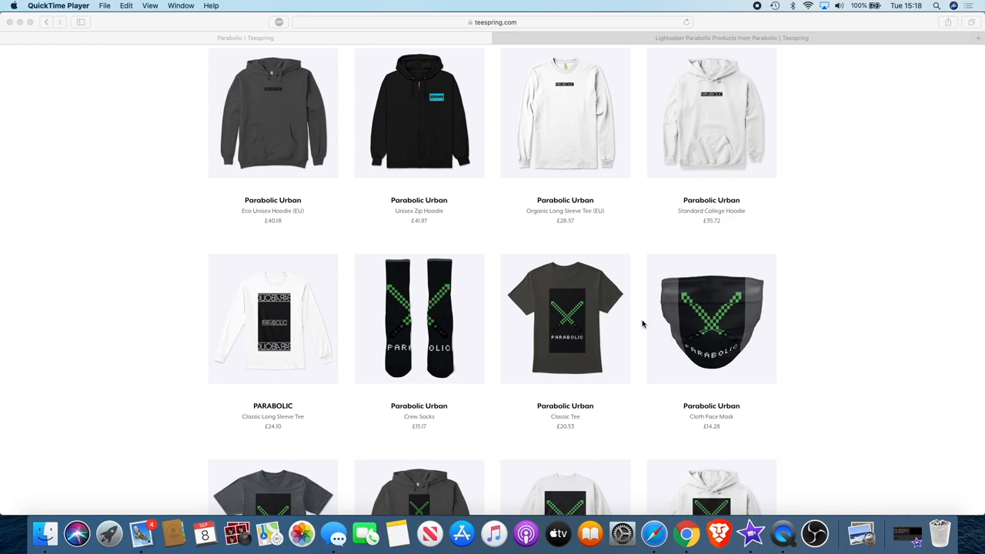
{"action": "scroll", "scroll_direction": "down", "scroll_amount": 3}
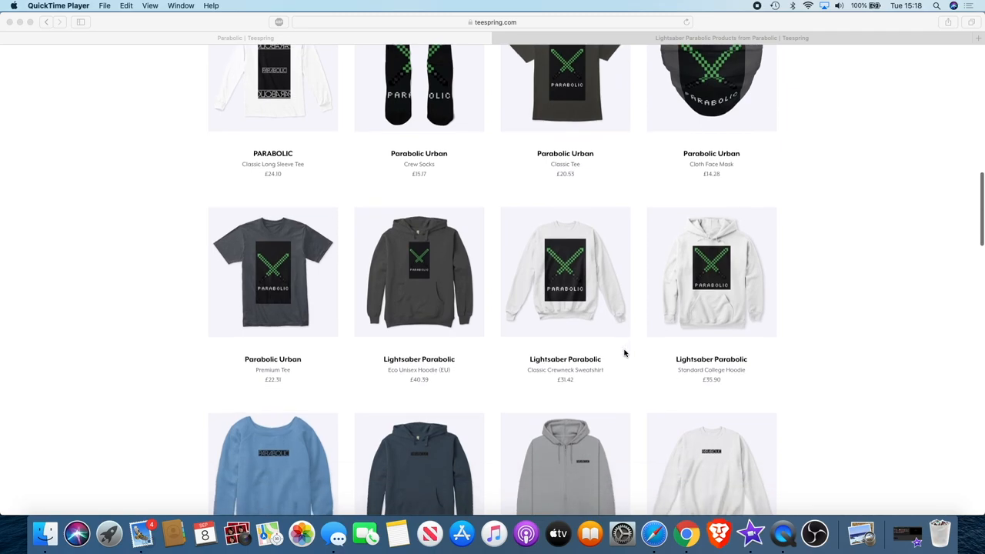
{"action": "scroll", "scroll_direction": "down", "scroll_amount": 3}
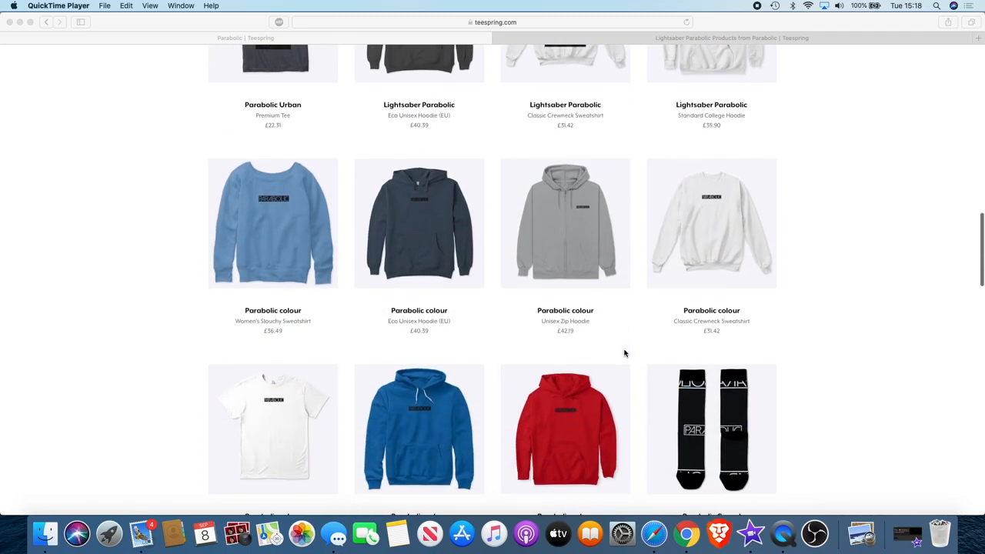
{"action": "scroll", "scroll_direction": "down", "scroll_amount": 3}
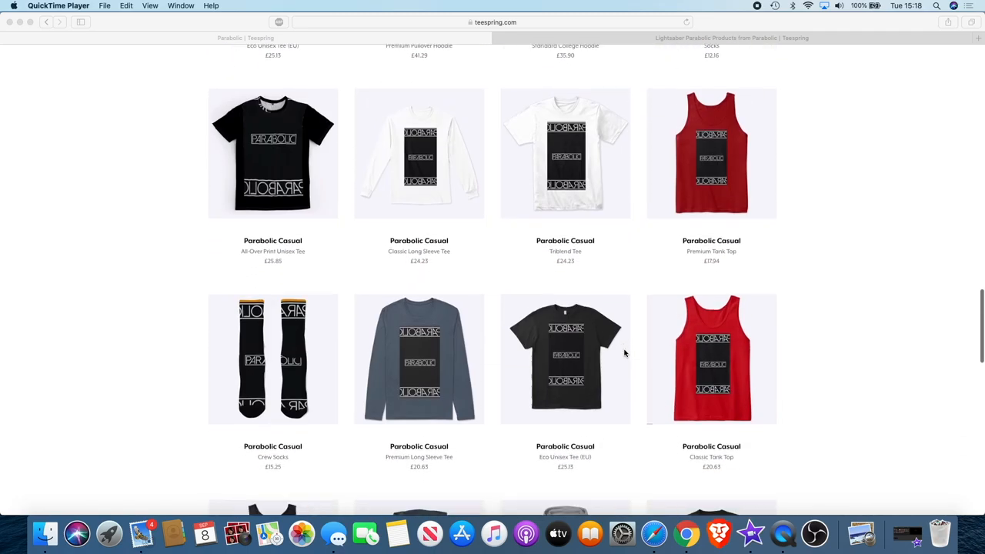
{"action": "scroll", "scroll_direction": "down", "scroll_amount": 3}
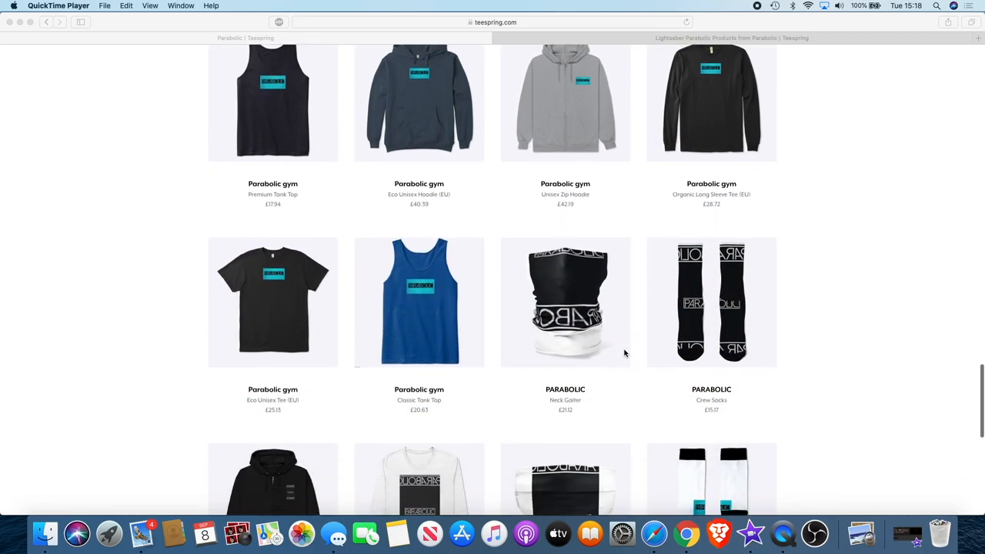
{"action": "scroll", "scroll_direction": "down", "scroll_amount": 3}
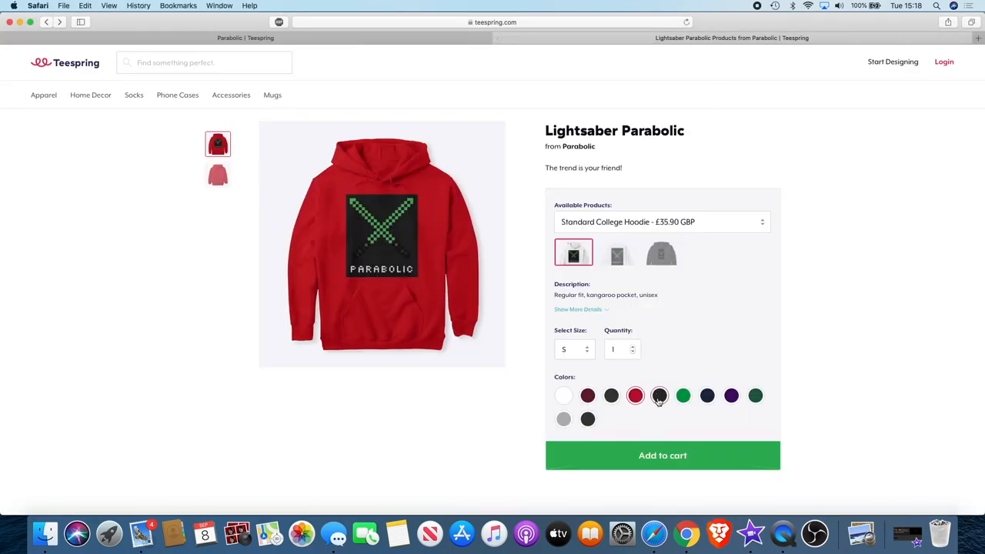
- Preview the Lightsaber Parabolic college hoodie in black and then green
{"action": "left_click", "coordinate": [659, 396]}
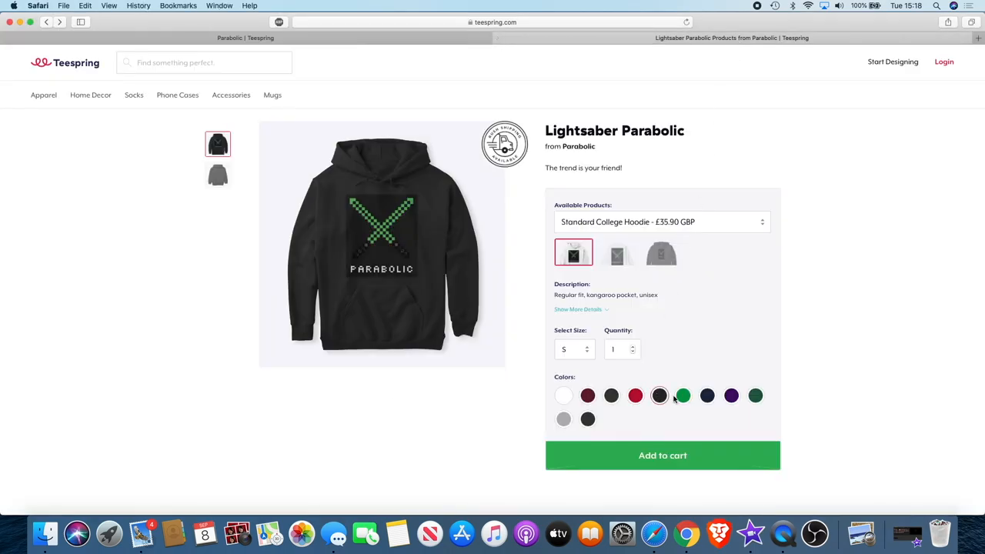
{"action": "left_click", "coordinate": [683, 394]}
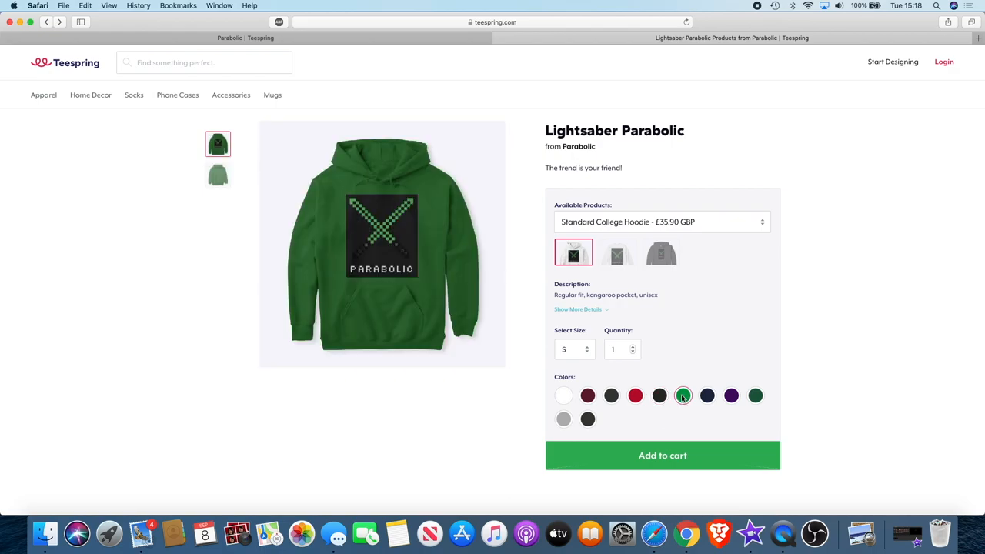
{"action": "left_click", "coordinate": [684, 394]}
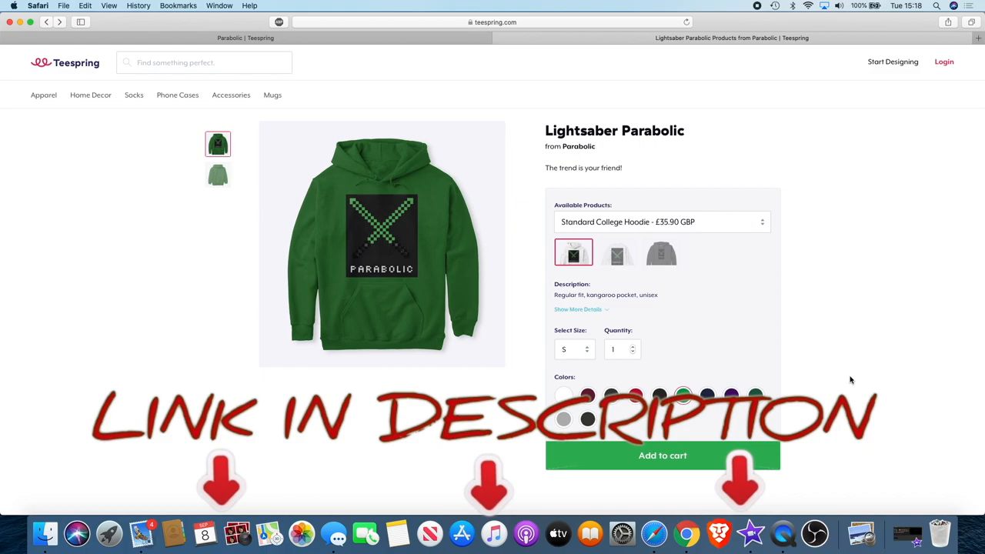
{"action": "scroll", "scroll_direction": "down", "scroll_amount": 3}
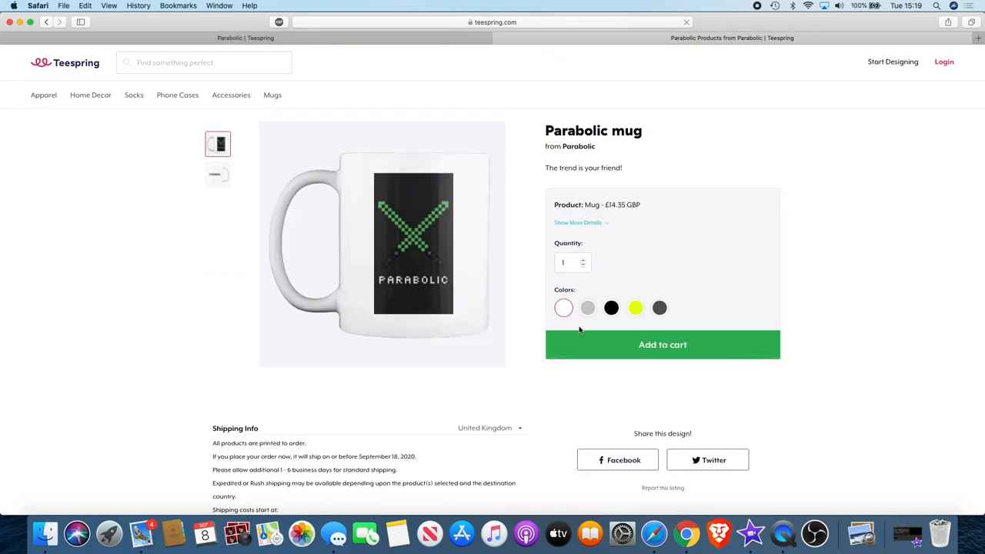
- Preview the Parabolic mug in grey, black, yellow and dark grey
{"action": "left_click", "coordinate": [588, 307]}
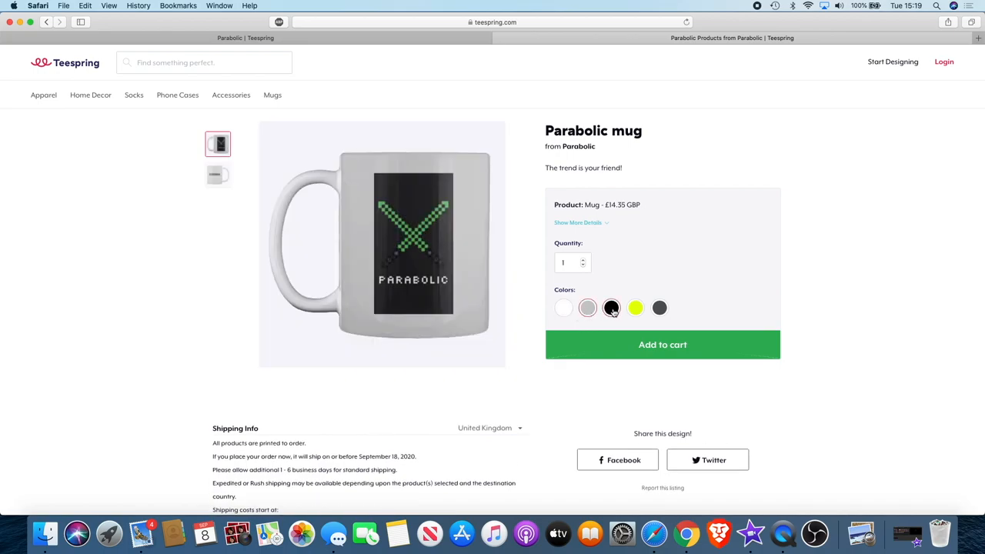
{"action": "left_click", "coordinate": [610, 307]}
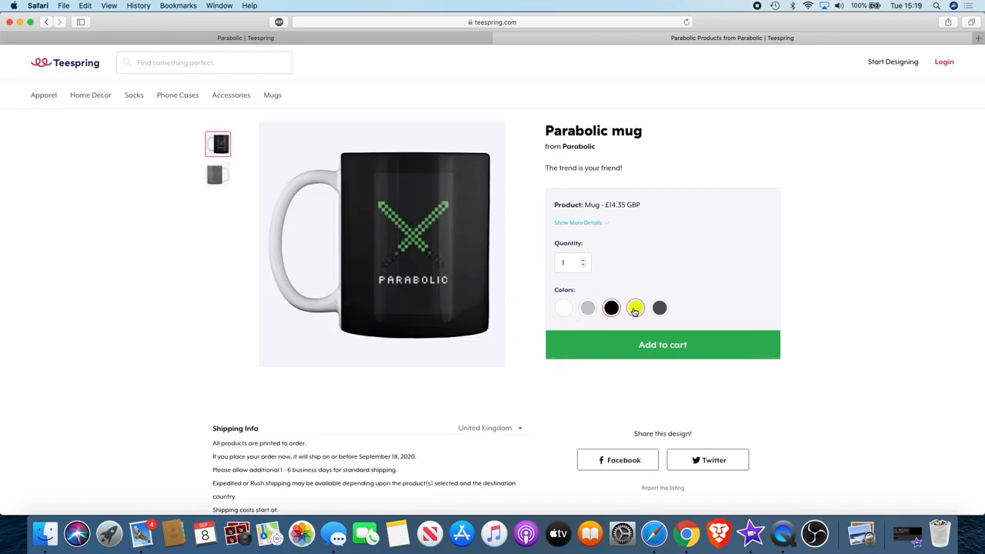
{"action": "left_click", "coordinate": [636, 308]}
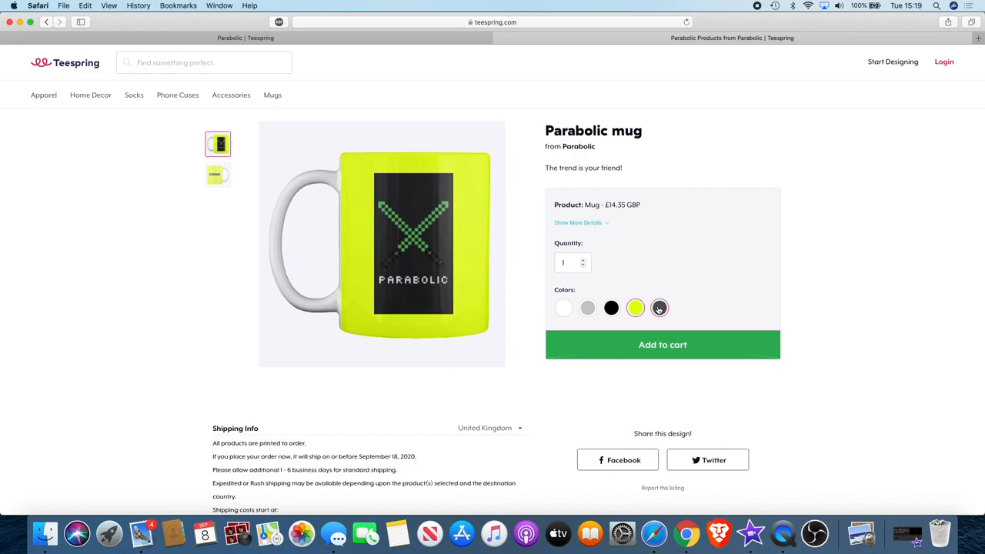
{"action": "left_click", "coordinate": [659, 308]}
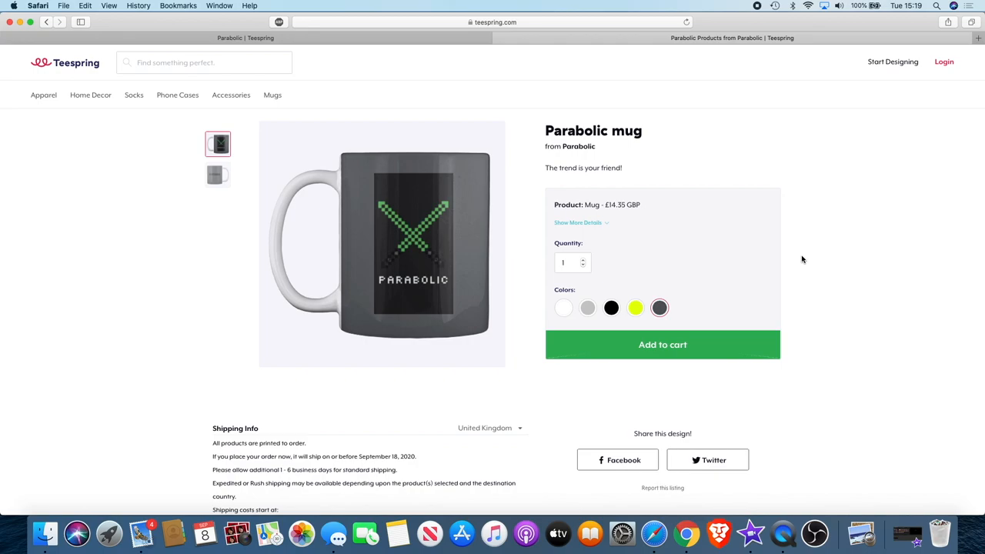
{"action": "mouse_move", "coordinate": [623, 173]}
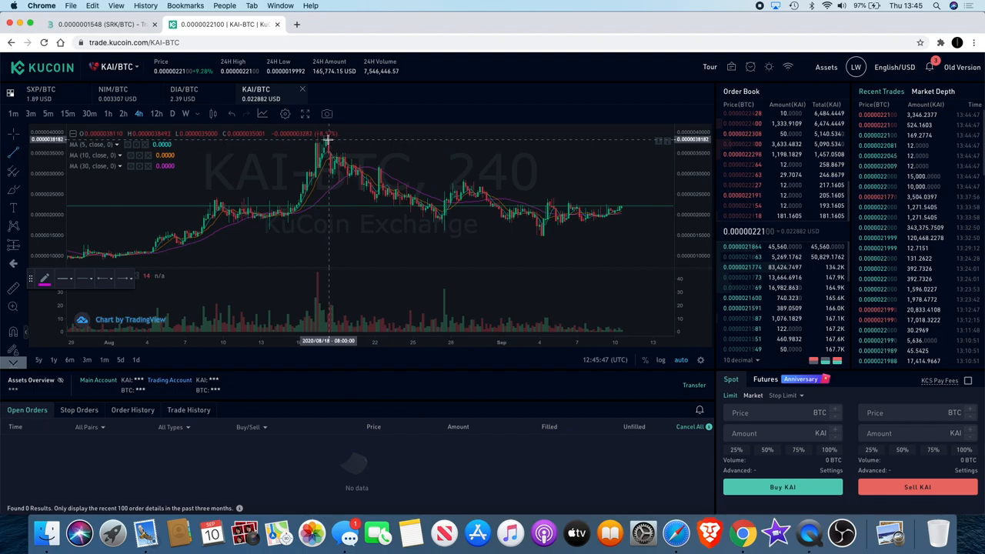
- Draw a trendline over the KAI/BTC price swings on the 4-hour chart
{"action": "left_click_drag", "start_coordinate": [327, 140], "coordinate": [612, 227]}
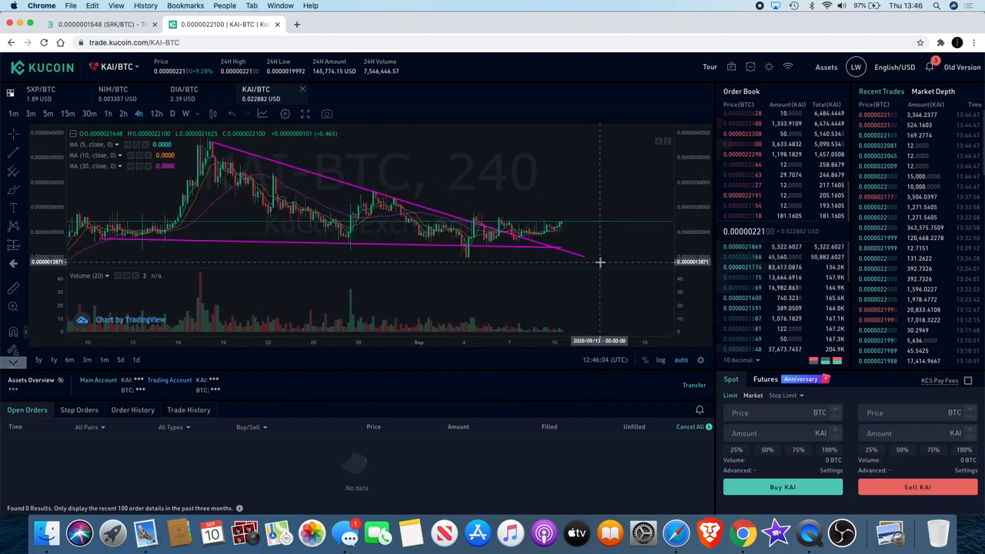
{"action": "mouse_move", "coordinate": [545, 228]}
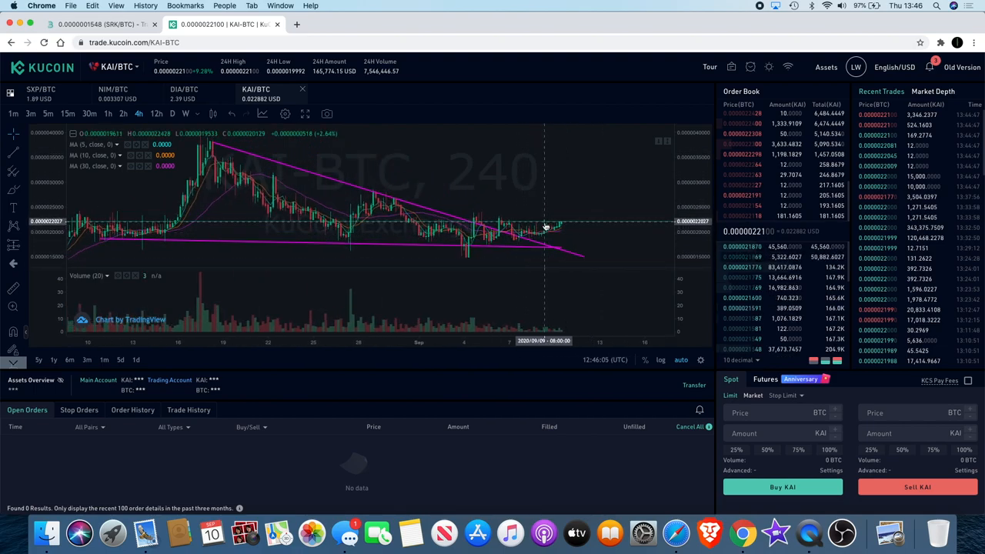
{"action": "mouse_move", "coordinate": [526, 211]}
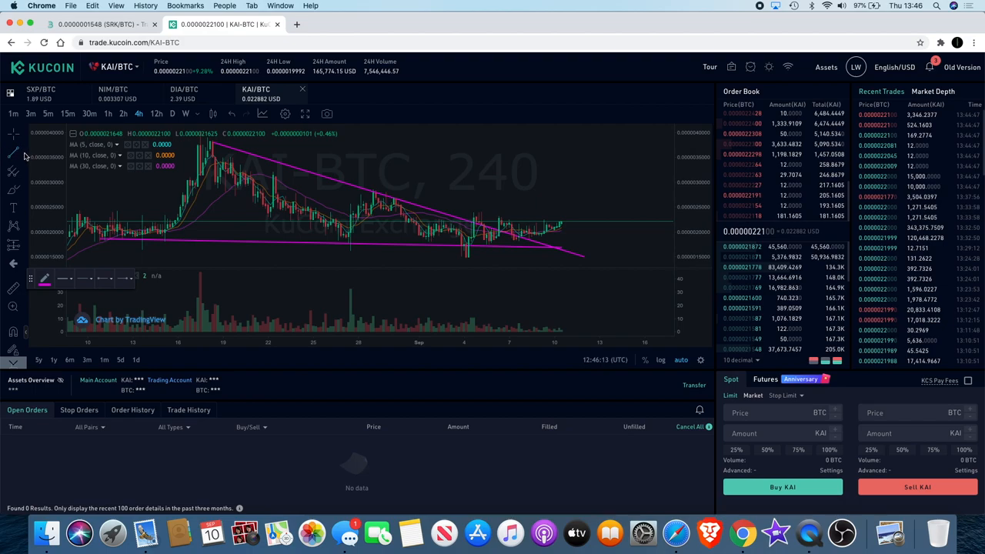
{"action": "mouse_move", "coordinate": [314, 204]}
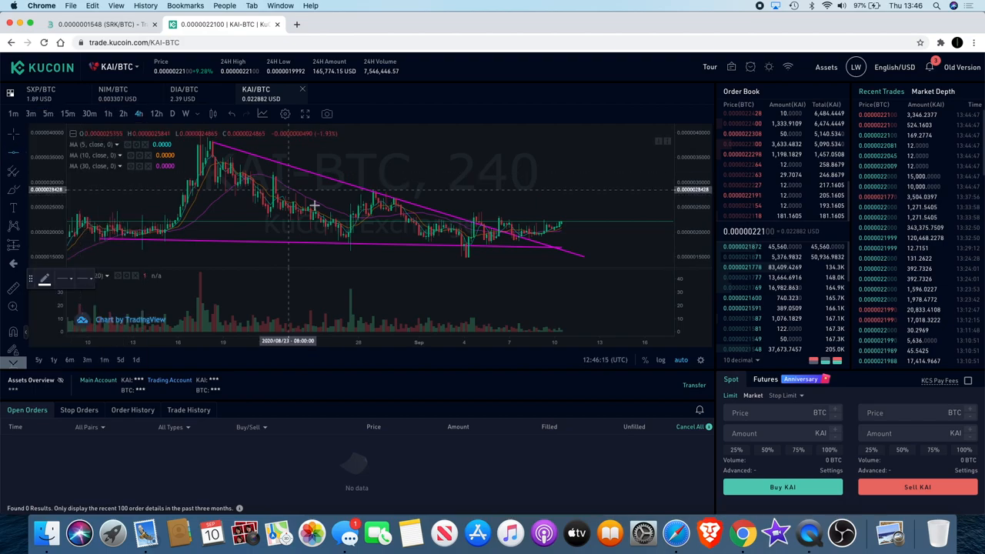
{"action": "mouse_move", "coordinate": [400, 221]}
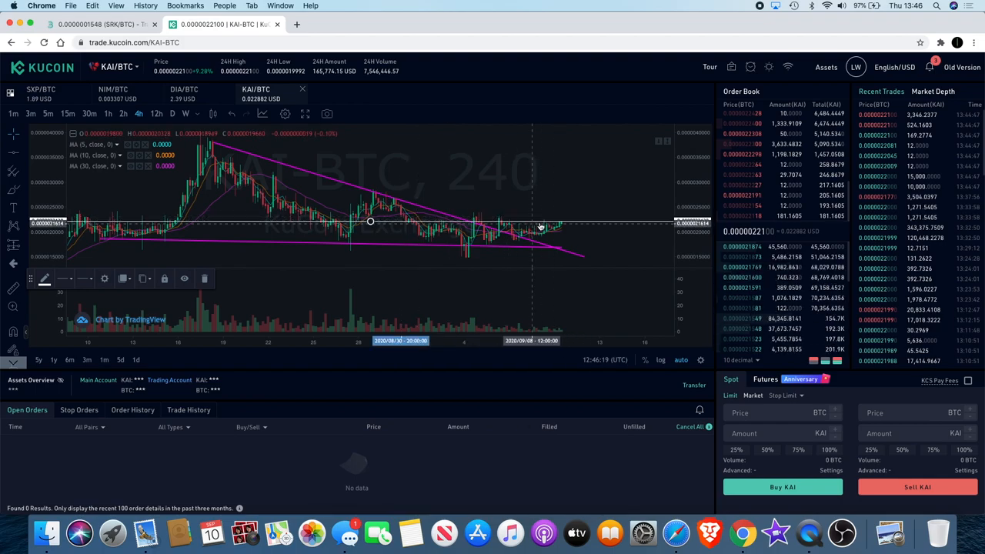
{"action": "mouse_move", "coordinate": [557, 212]}
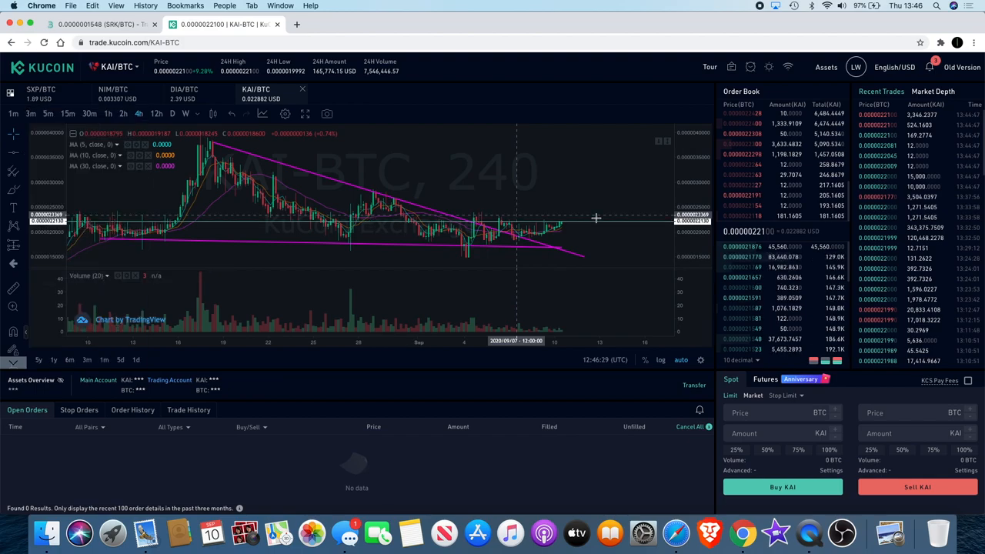
{"action": "mouse_move", "coordinate": [575, 215]}
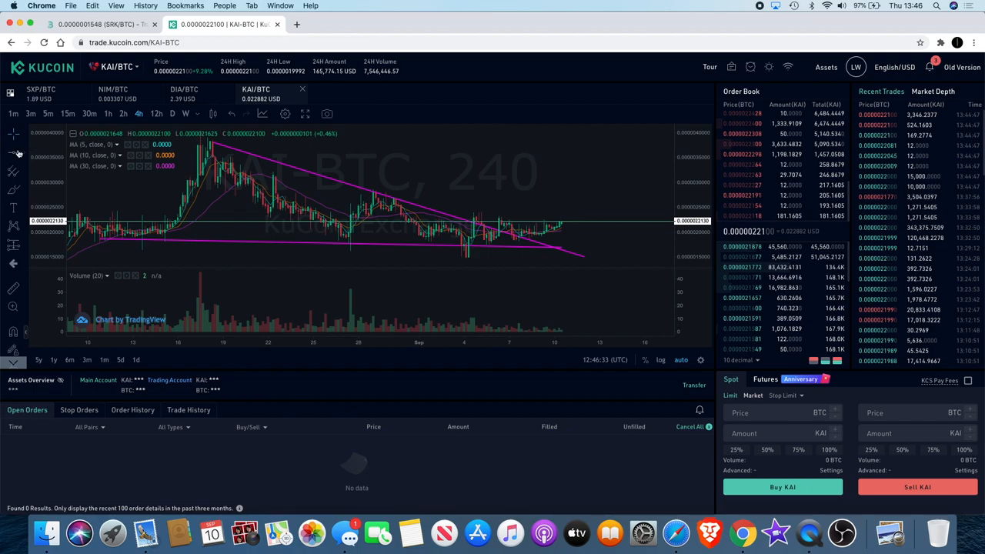
{"action": "mouse_move", "coordinate": [515, 216]}
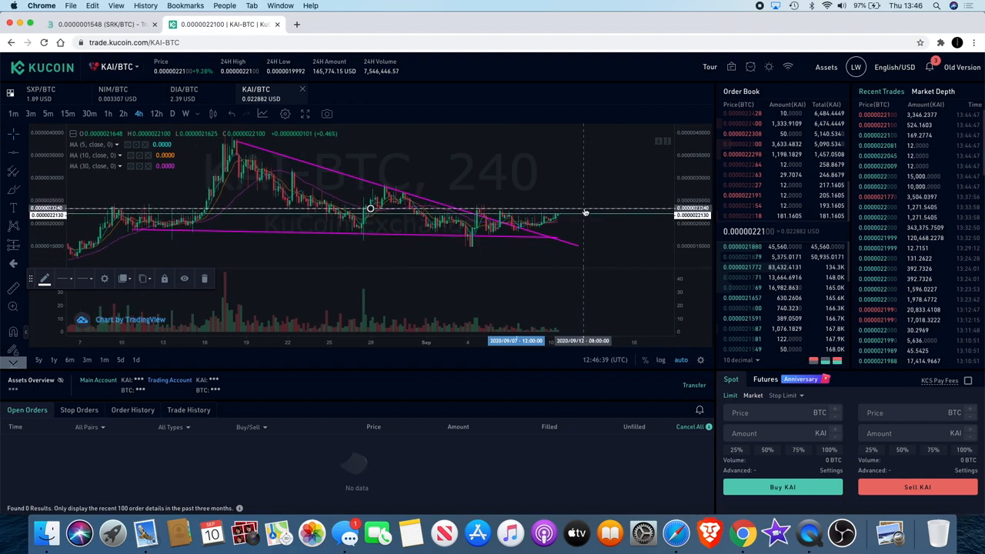
{"action": "mouse_move", "coordinate": [547, 194]}
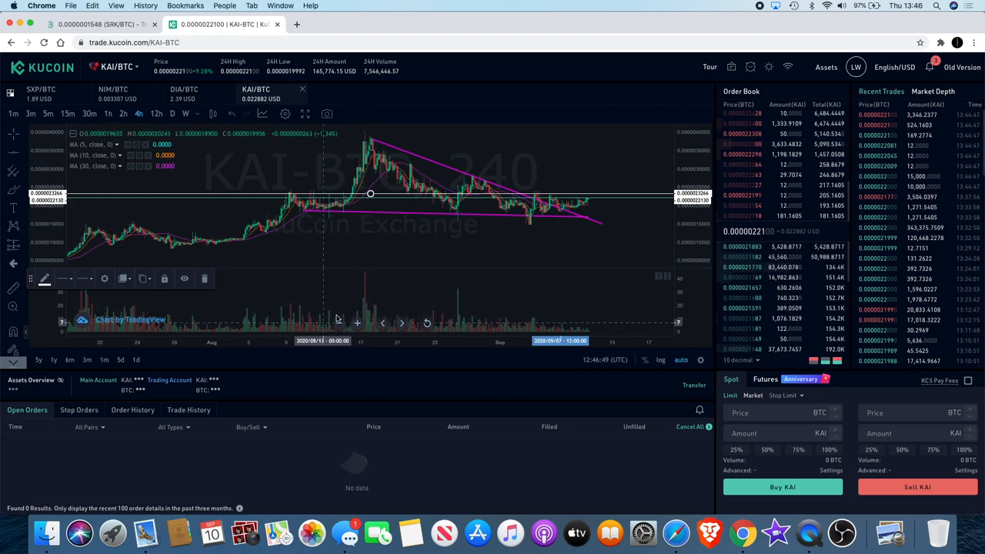
{"action": "mouse_move", "coordinate": [388, 289]}
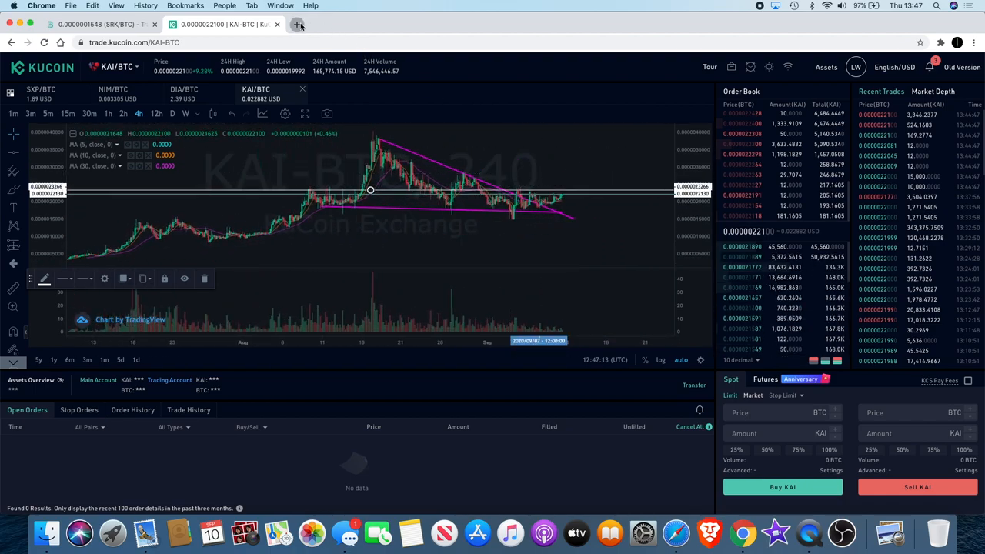
- Start a new browser tab after adjusting the KAI/BTC wedge lines
{"action": "left_click", "coordinate": [298, 25]}
{"action": "type", "text": "coinmarketcap.com"}
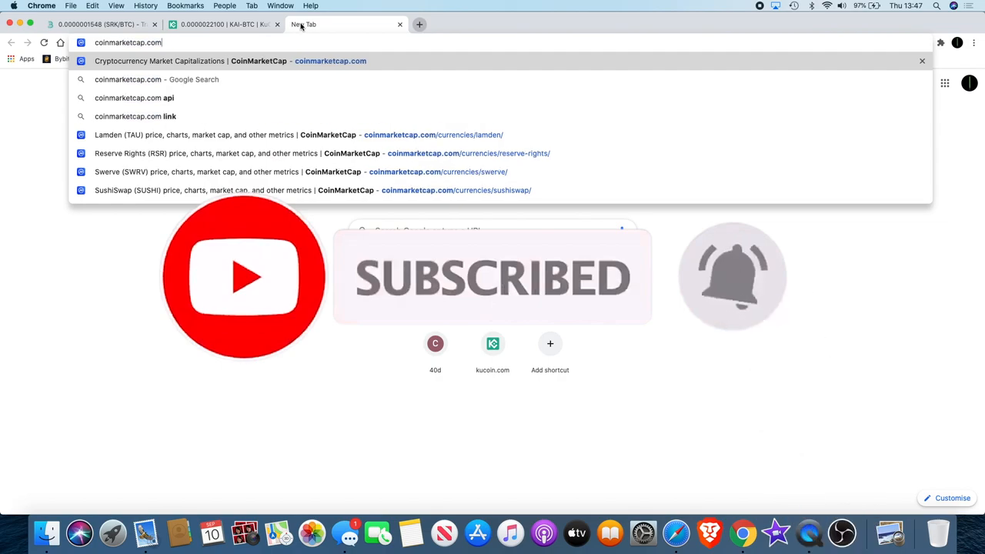
- Correct the address and load the CoinMarketCal calendar page
{"action": "key", "text": "Backspace"}
{"action": "type", "text": "l"}
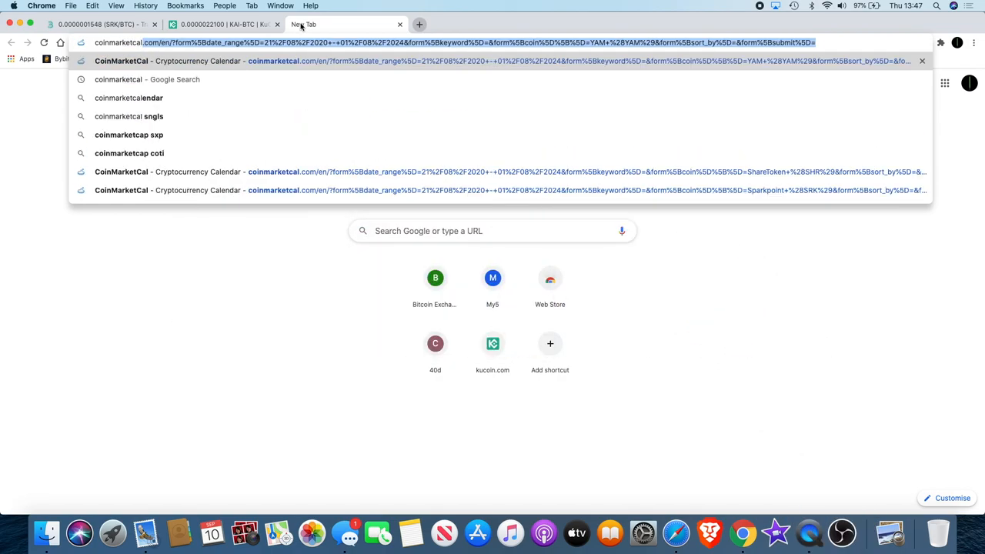
{"action": "key", "text": "Return"}
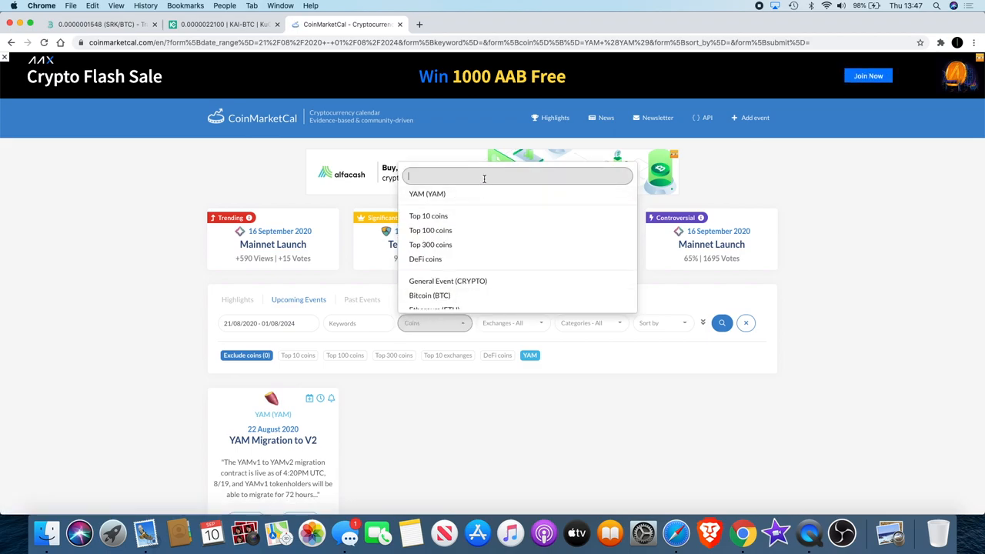
- Filter CoinMarketCal events to KardiaChain (KAI), review its August Monthly Recap, and return to the KAI/BTC chart
{"action": "type", "text": "kai"}
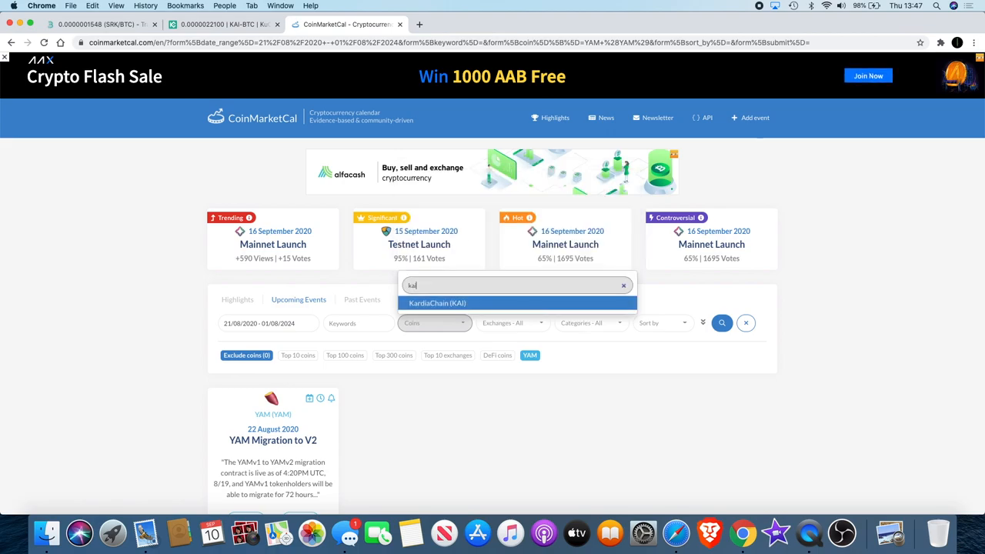
{"action": "mouse_move", "coordinate": [472, 311]}
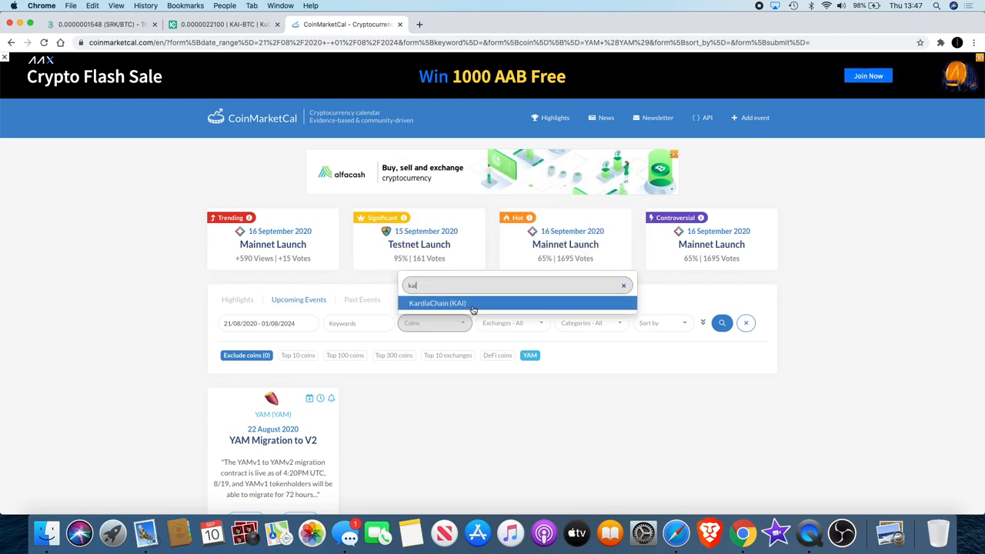
{"action": "left_click", "coordinate": [437, 302]}
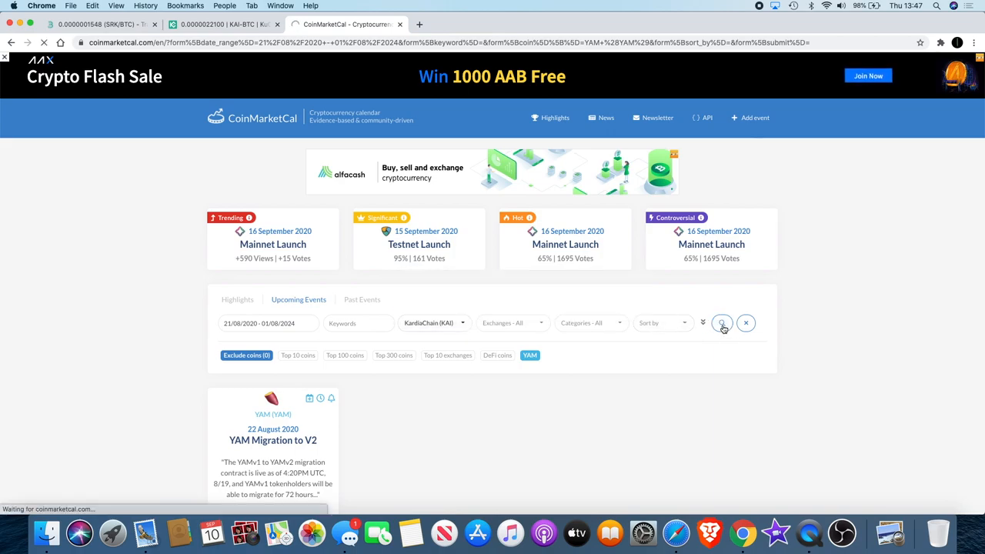
{"action": "left_click", "coordinate": [720, 323]}
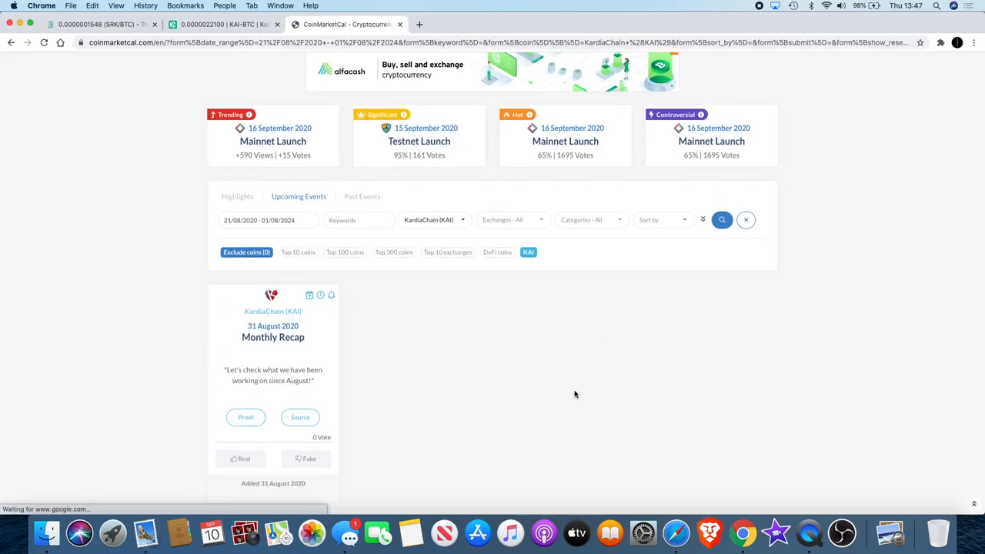
{"action": "scroll", "scroll_direction": "down", "scroll_amount": 3}
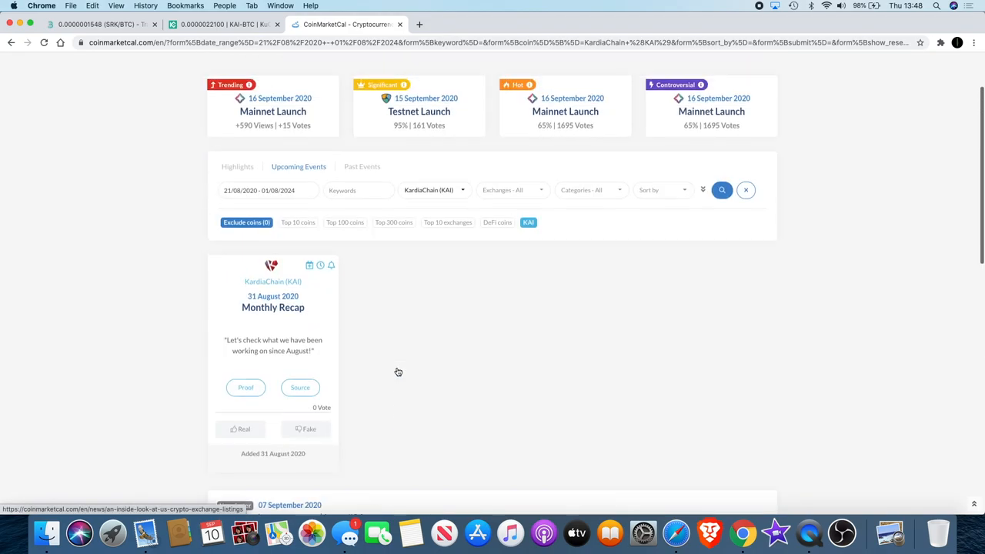
{"action": "scroll", "scroll_direction": "up", "scroll_amount": 3}
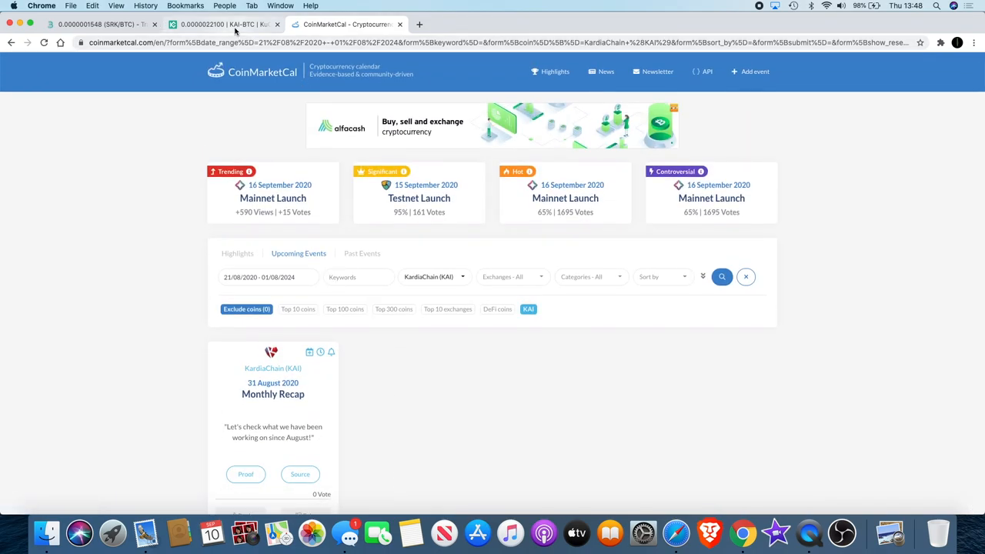
{"action": "left_click", "coordinate": [223, 24]}
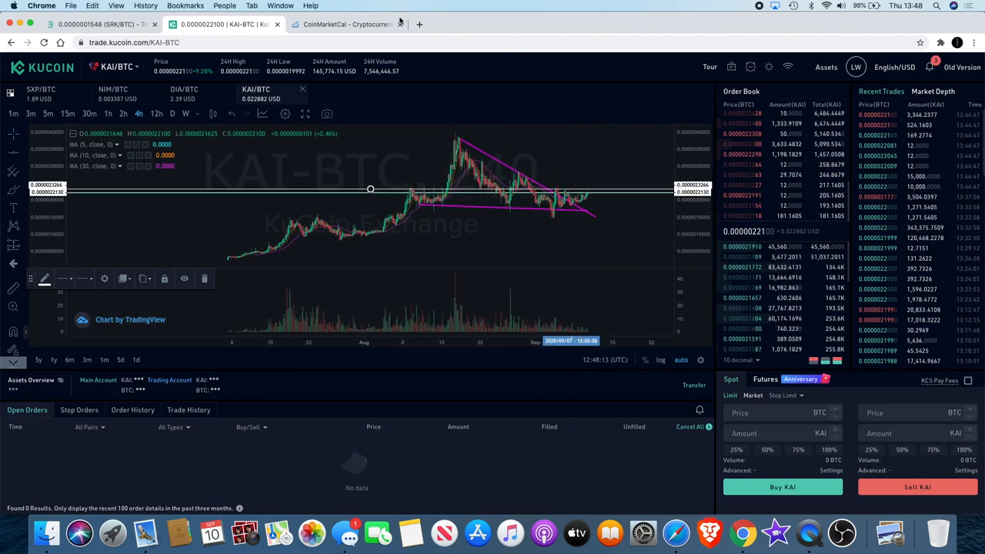
- Open Twitter in a new browser tab
{"action": "left_click", "coordinate": [419, 24]}
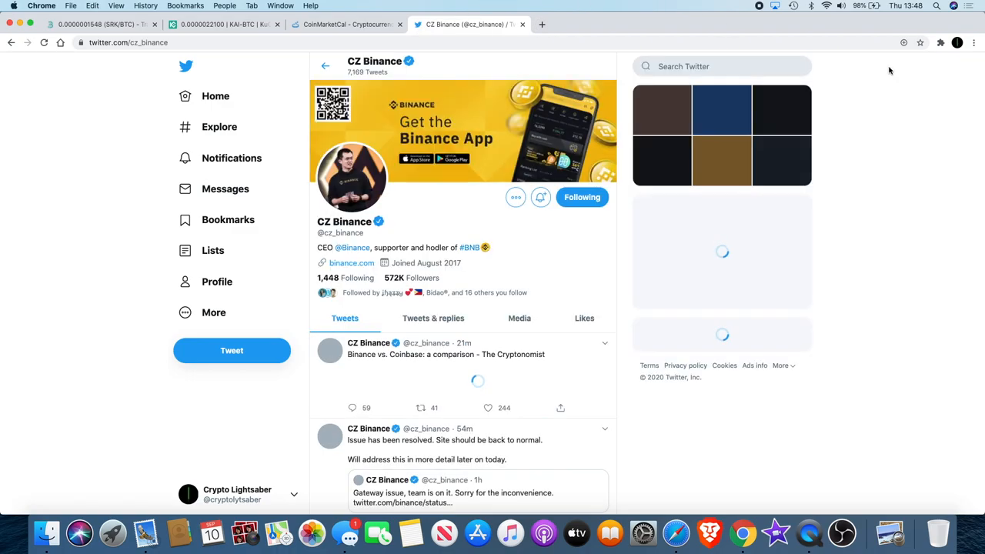
- Search Twitter for 'kar' and open the KardiaChain profile's recent tweets
{"action": "left_click", "coordinate": [720, 66]}
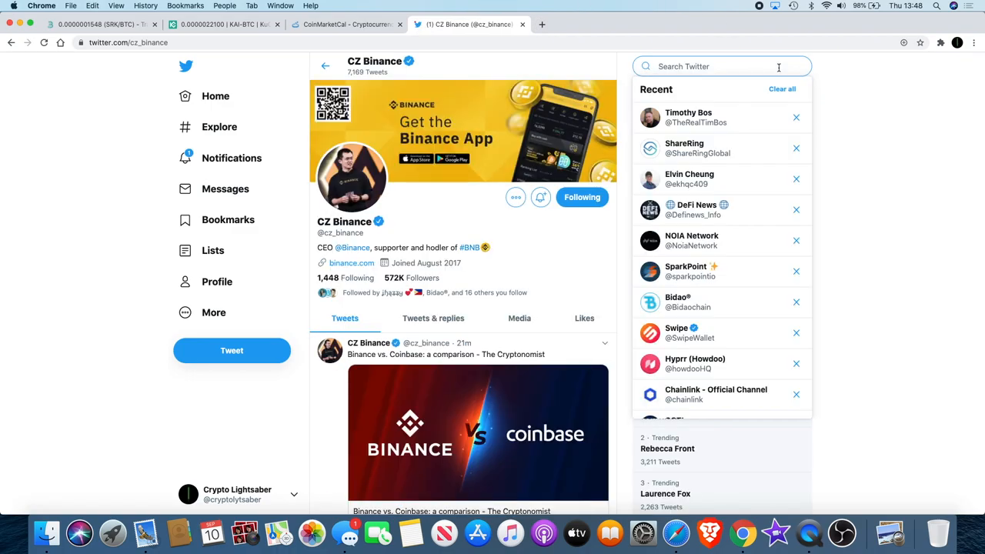
{"action": "type", "text": "kardia"}
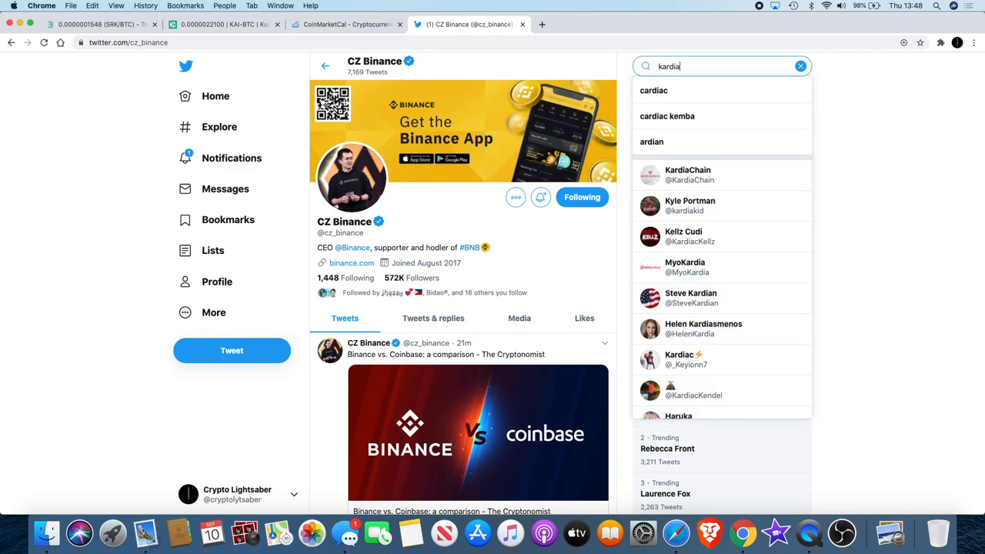
{"action": "mouse_move", "coordinate": [718, 175]}
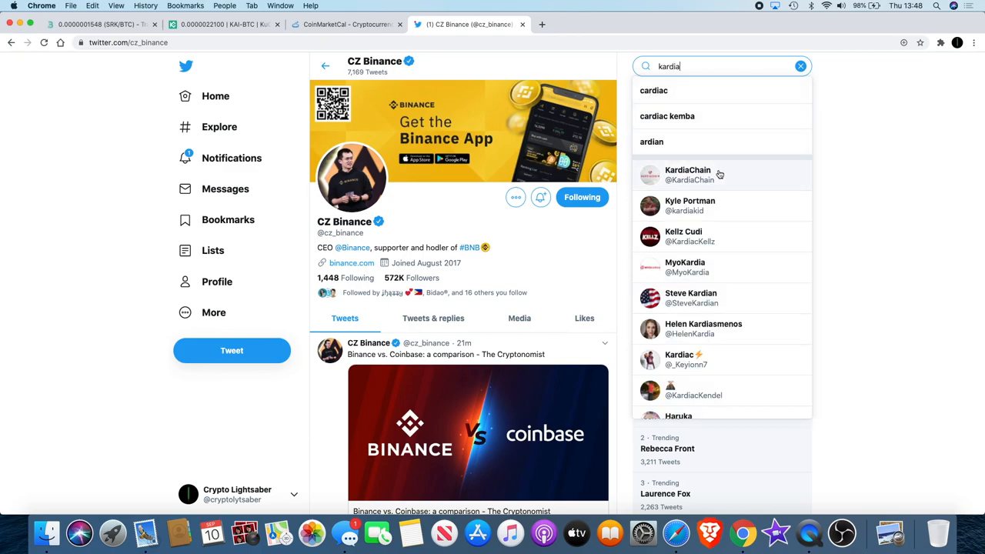
{"action": "left_click", "coordinate": [687, 176]}
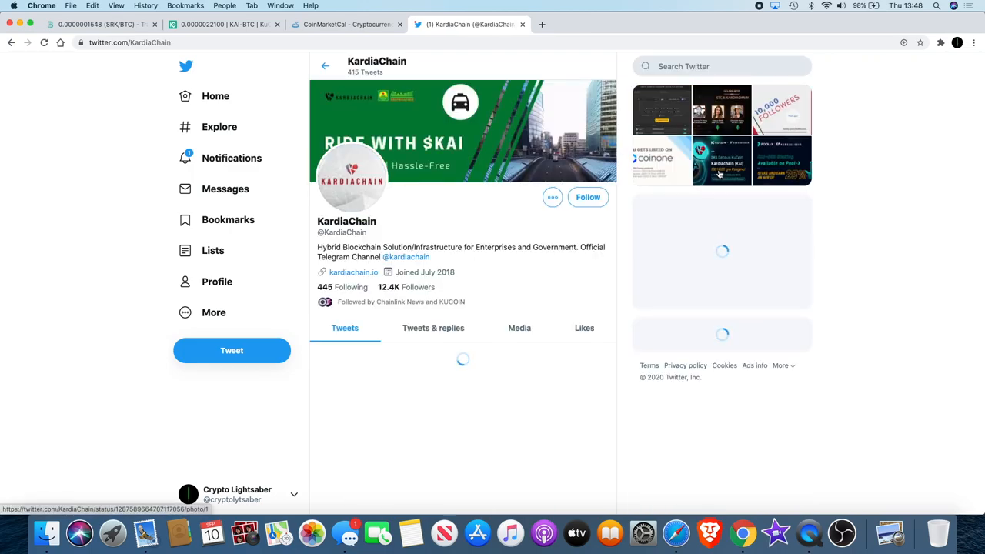
{"action": "scroll", "scroll_direction": "down", "scroll_amount": 3}
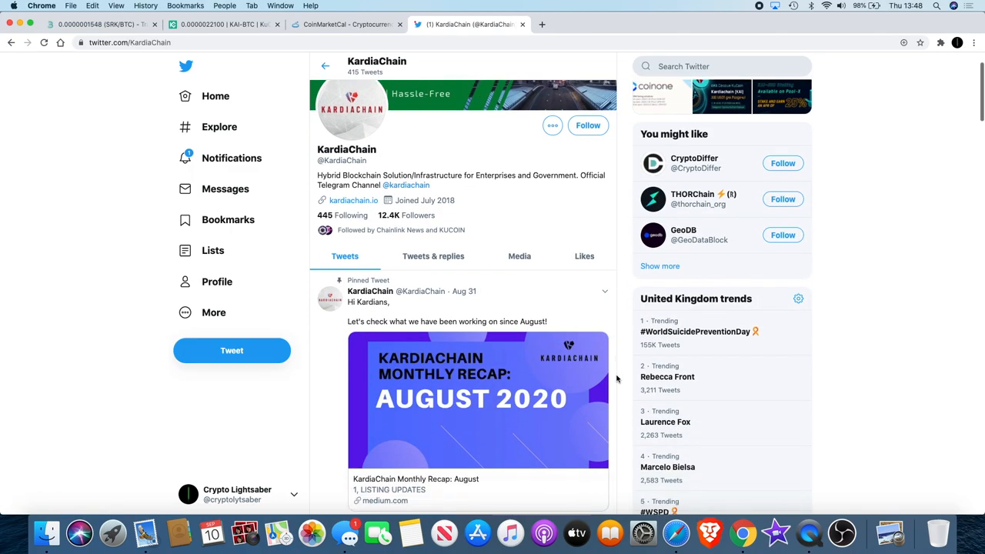
{"action": "scroll", "scroll_direction": "down", "scroll_amount": 3}
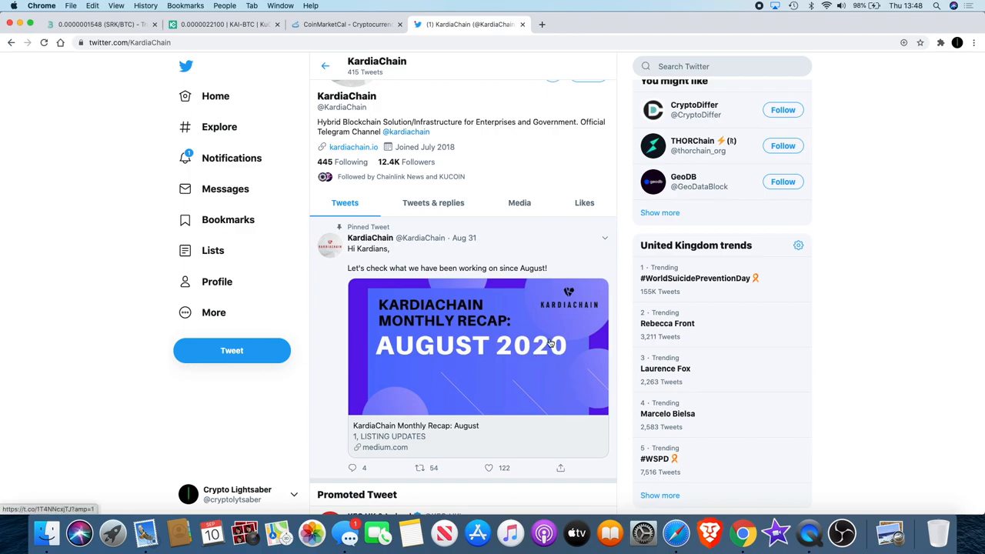
{"action": "scroll", "scroll_direction": "down", "scroll_amount": 3}
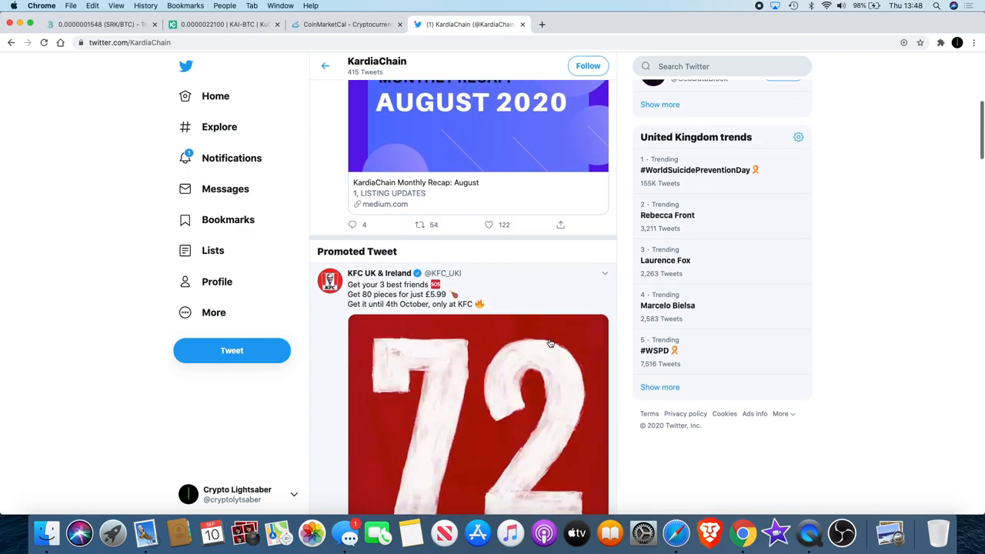
{"action": "scroll", "scroll_direction": "down", "scroll_amount": 3}
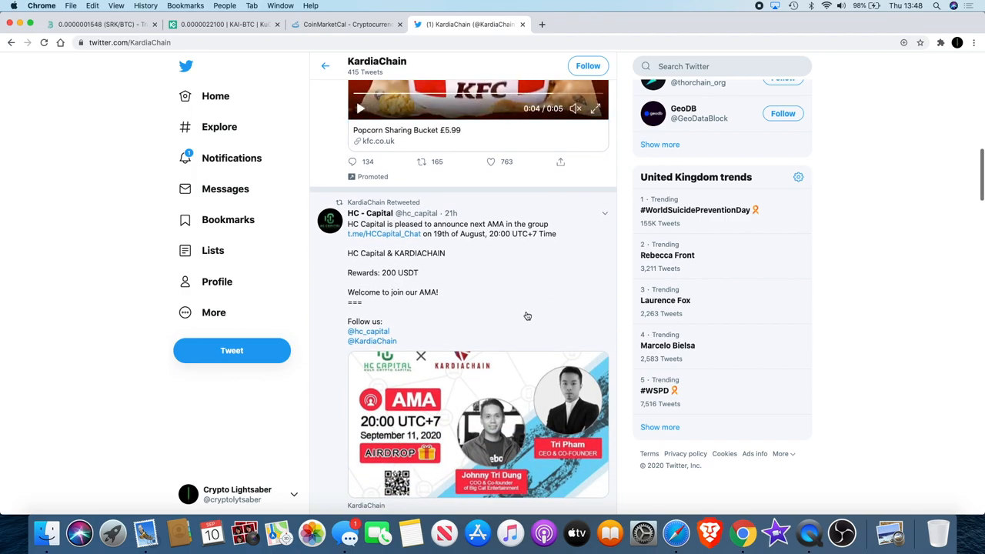
{"action": "mouse_move", "coordinate": [503, 305]}
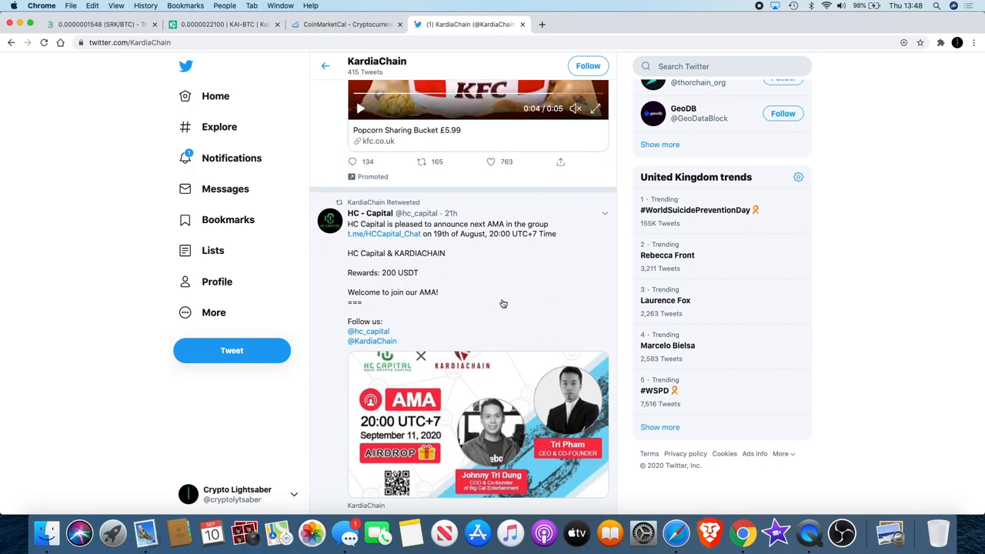
- Read further down KardiaChain's tweets, then return to the KAI/BTC chart
{"action": "scroll", "scroll_direction": "down", "scroll_amount": 3}
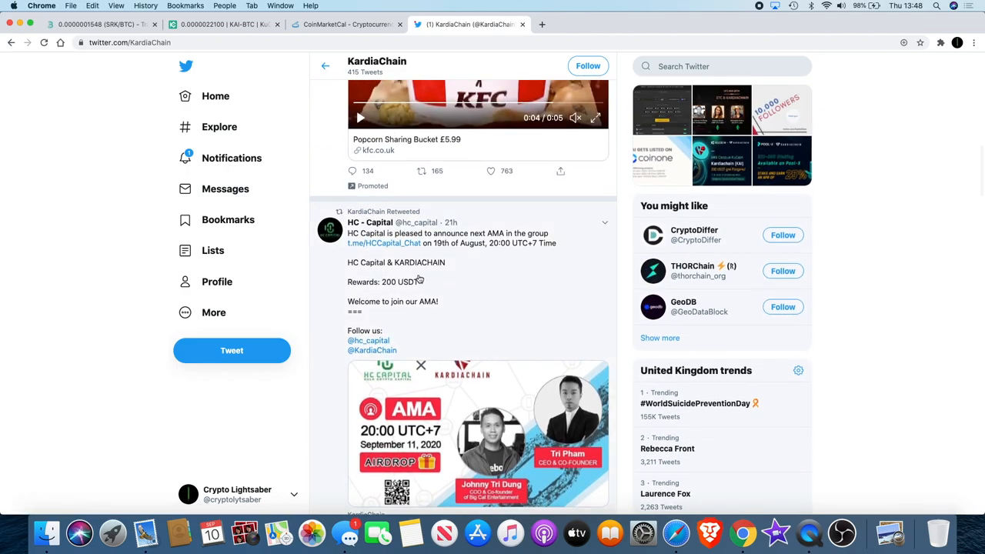
{"action": "scroll", "scroll_direction": "down", "scroll_amount": 3}
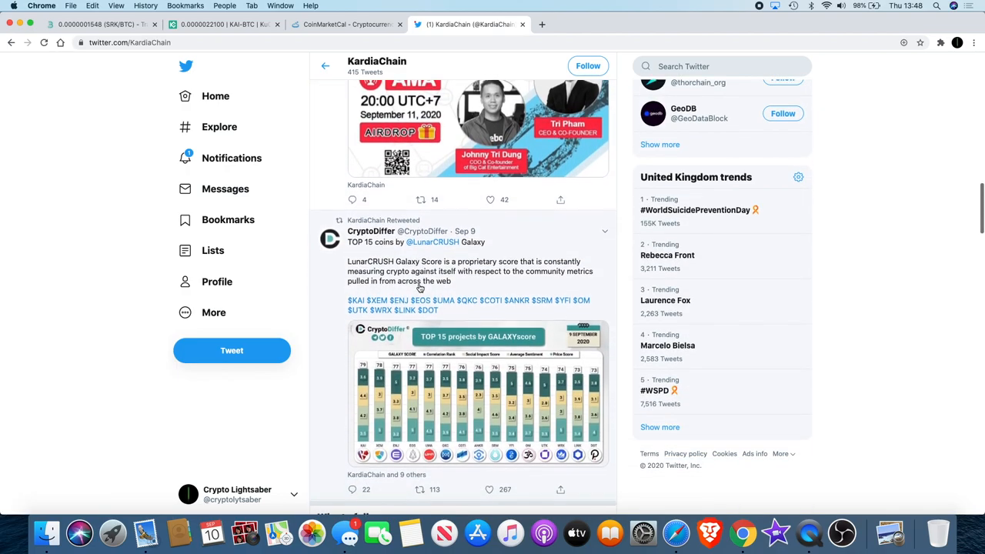
{"action": "scroll", "scroll_direction": "down", "scroll_amount": 3}
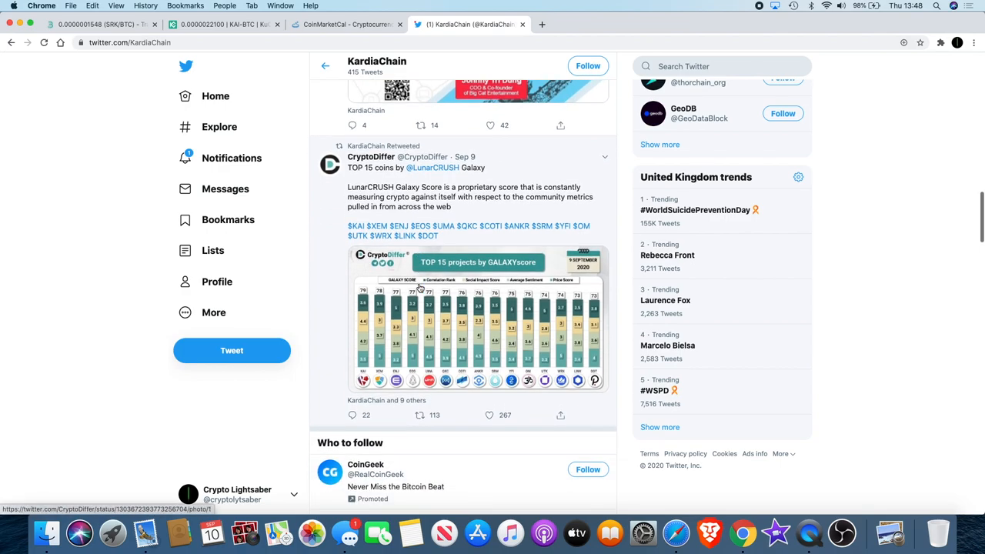
{"action": "scroll", "scroll_direction": "down", "scroll_amount": 3}
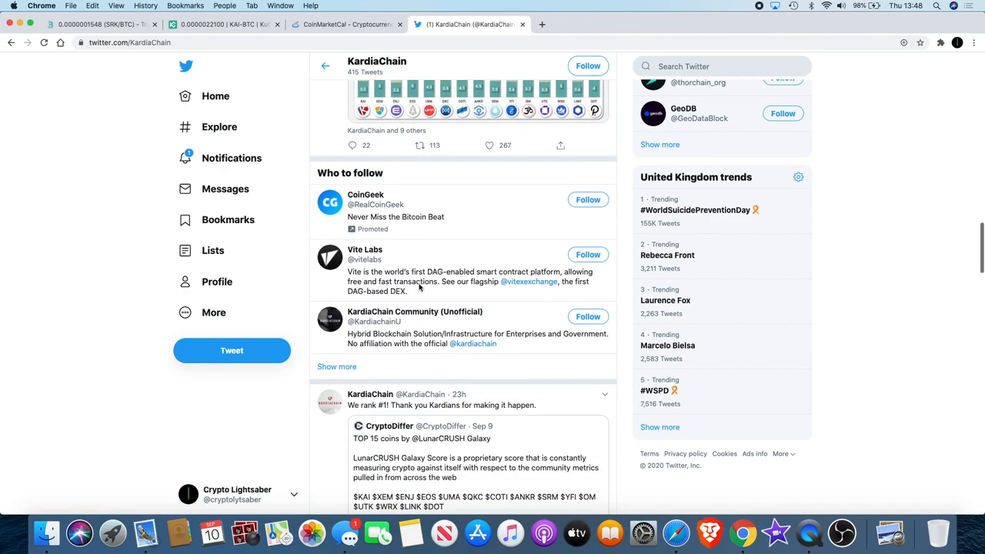
{"action": "scroll", "scroll_direction": "down", "scroll_amount": 3}
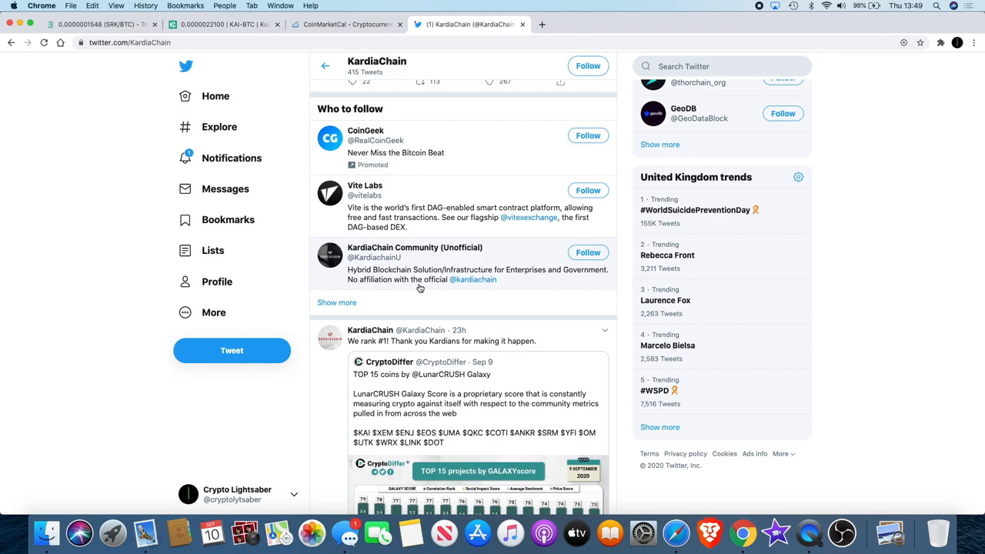
{"action": "scroll", "scroll_direction": "down", "scroll_amount": 3}
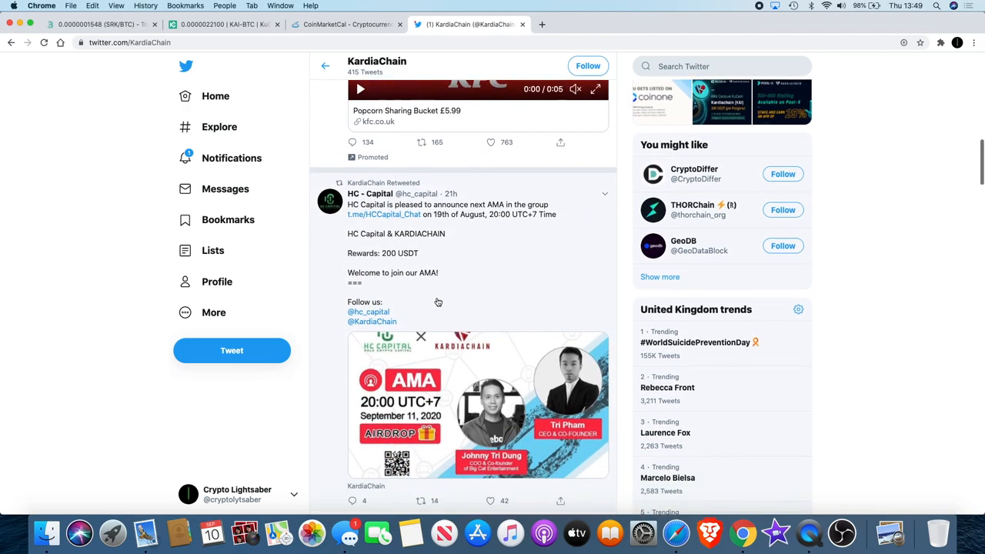
{"action": "scroll", "scroll_direction": "down", "scroll_amount": 3}
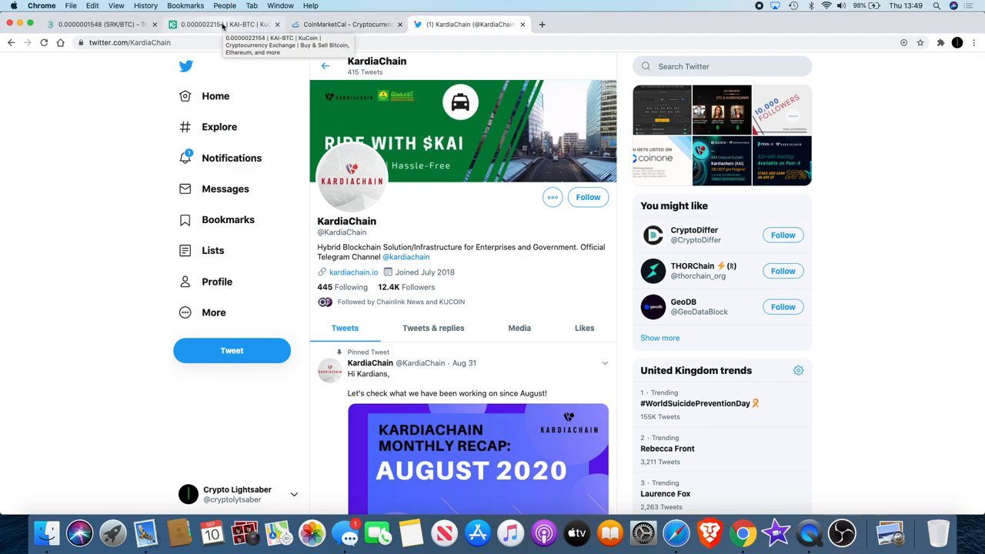
{"action": "left_click", "coordinate": [223, 25]}
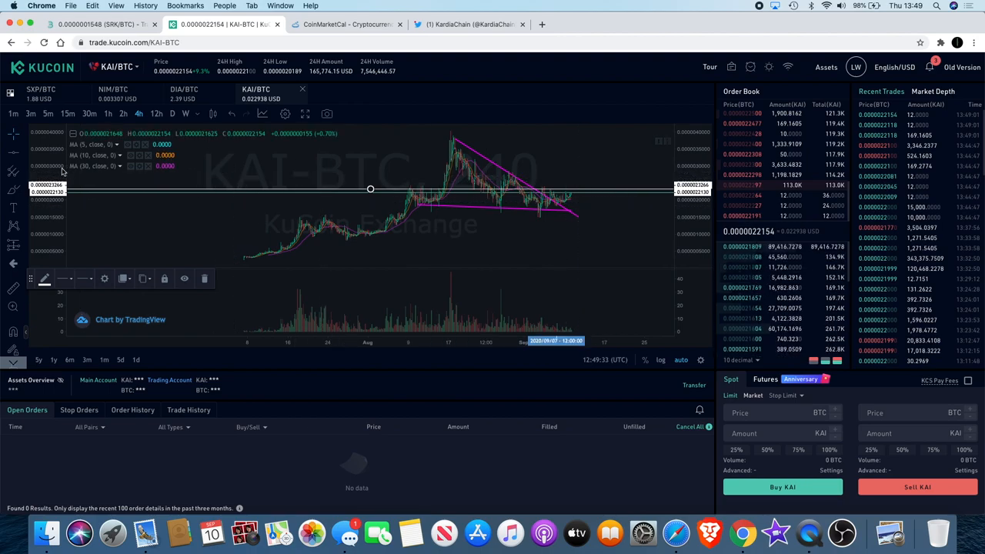
{"action": "mouse_move", "coordinate": [551, 176]}
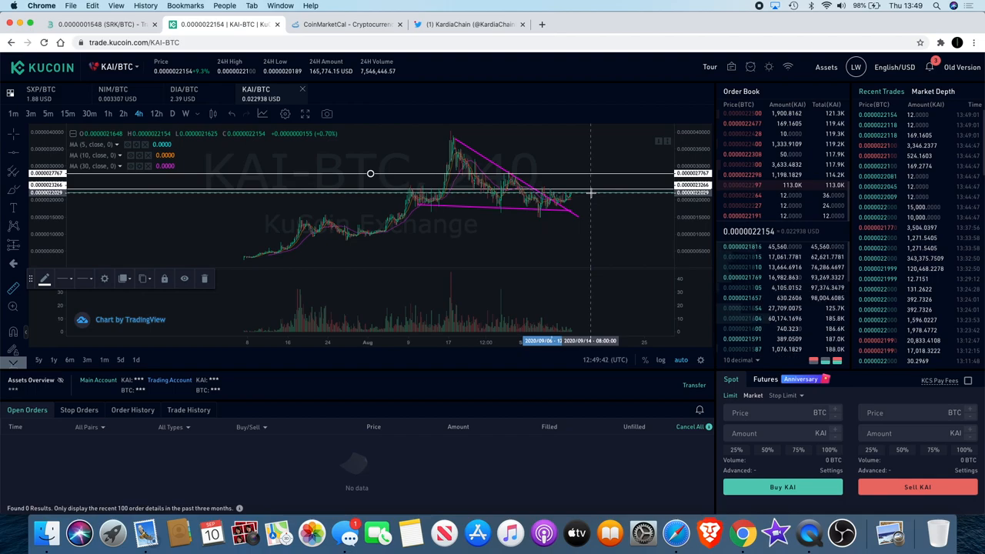
{"action": "mouse_move", "coordinate": [616, 172]}
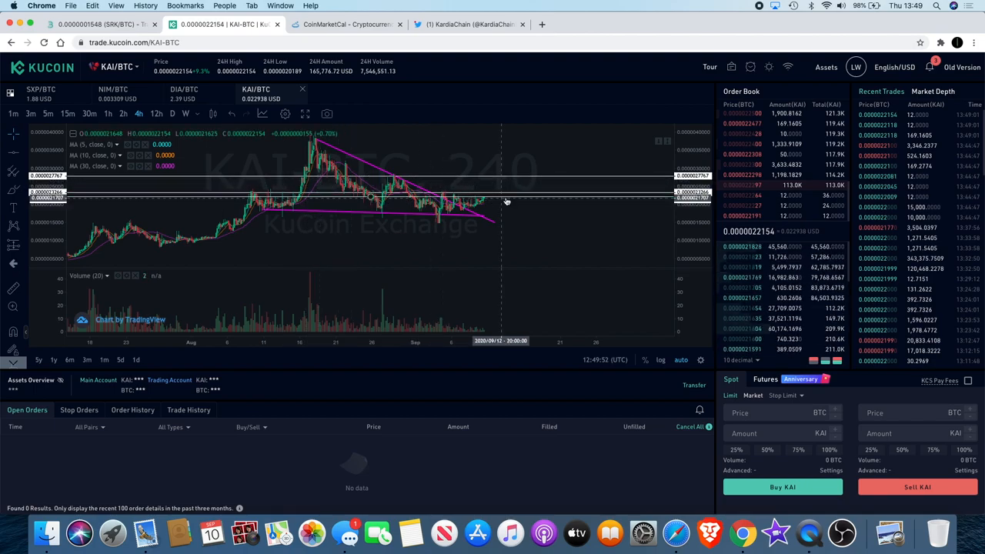
{"action": "mouse_move", "coordinate": [483, 197]}
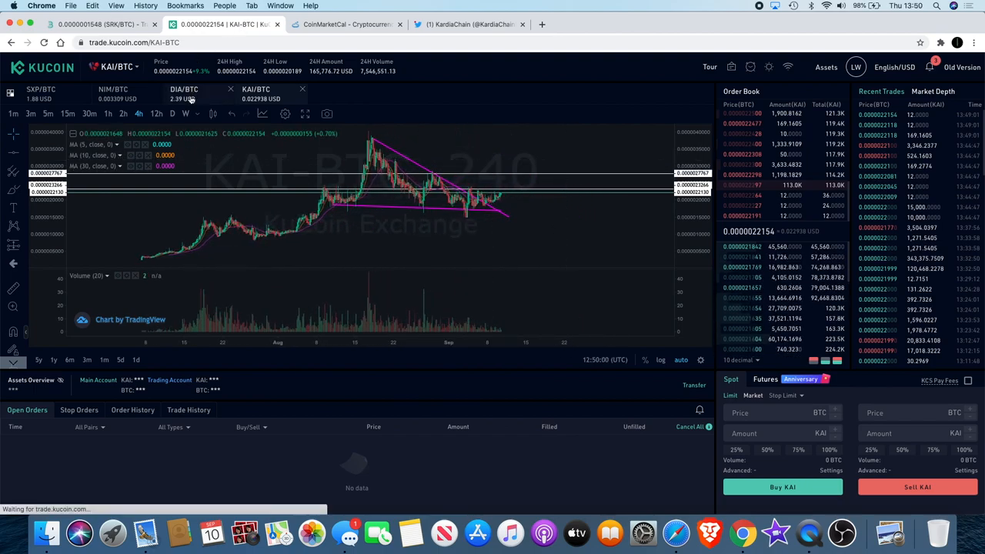
- Open the DIA/BTC market chart in KuCoin
{"action": "left_click", "coordinate": [184, 93]}
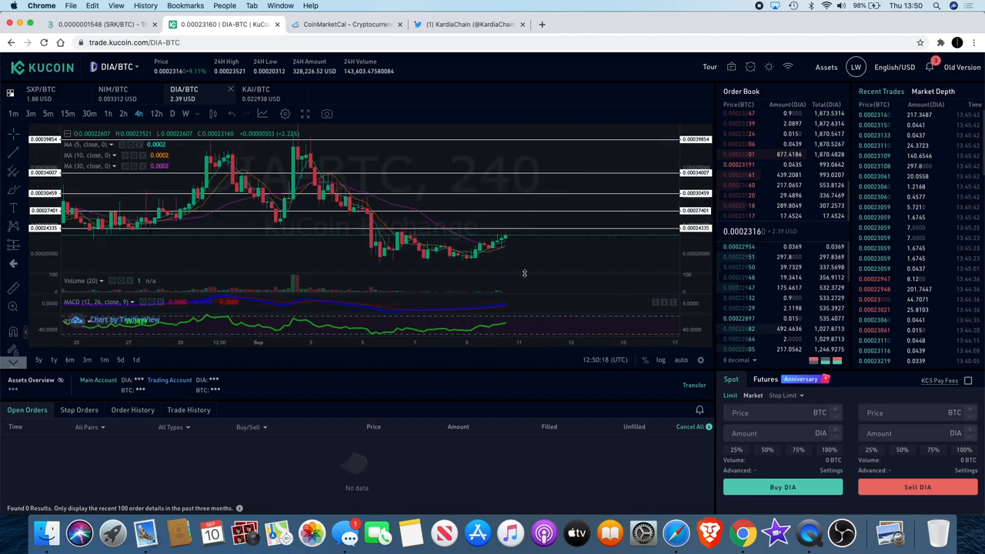
{"action": "mouse_move", "coordinate": [541, 329]}
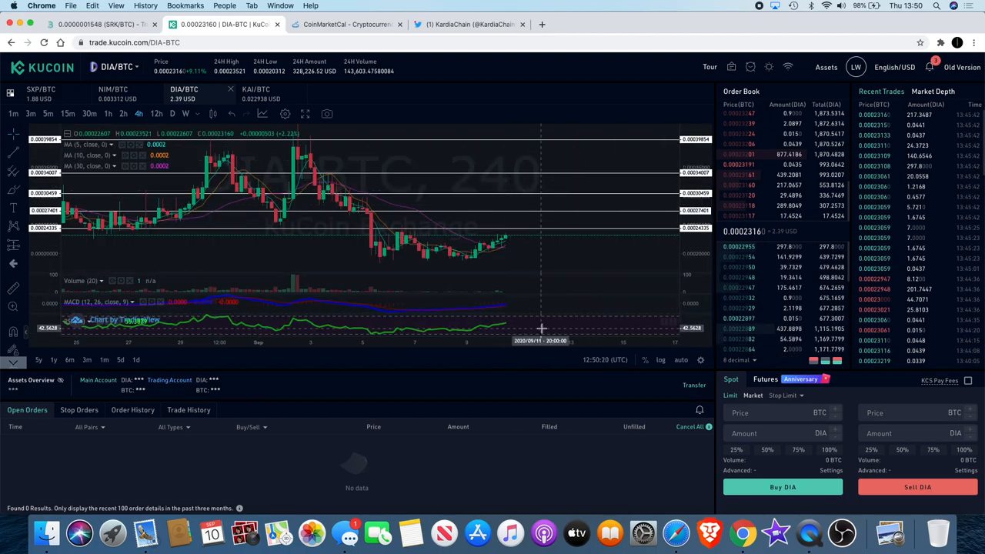
{"action": "mouse_move", "coordinate": [541, 314]}
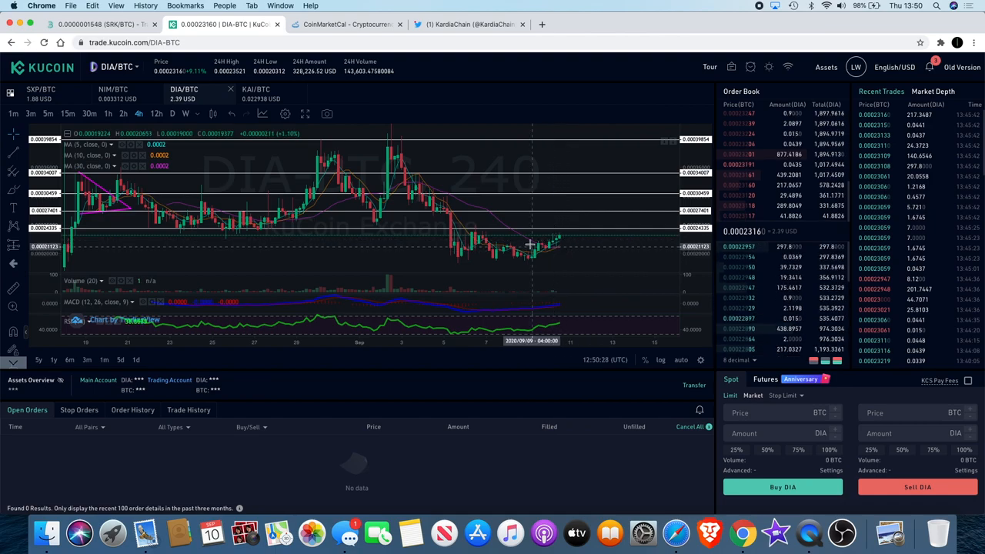
{"action": "mouse_move", "coordinate": [560, 243]}
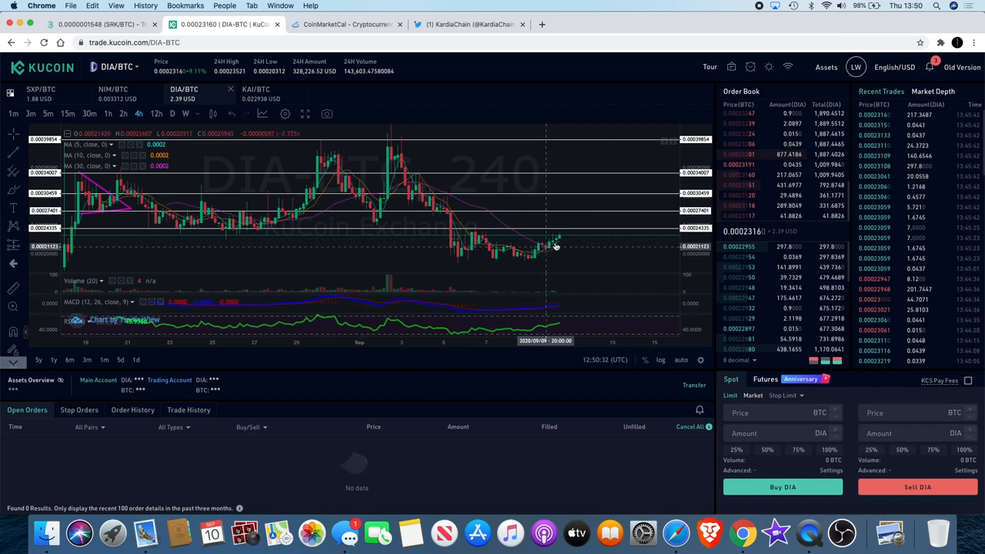
{"action": "mouse_move", "coordinate": [572, 201]}
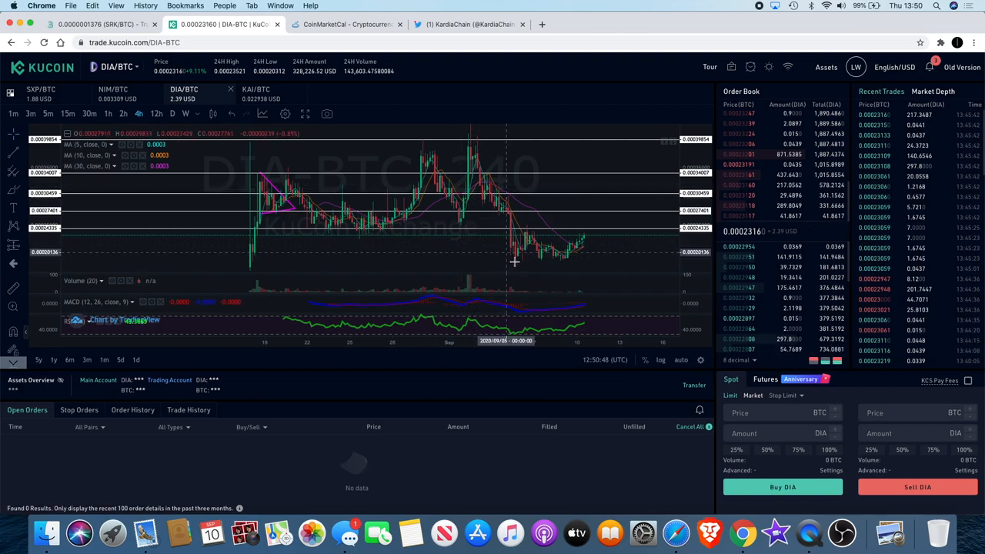
{"action": "mouse_move", "coordinate": [552, 245]}
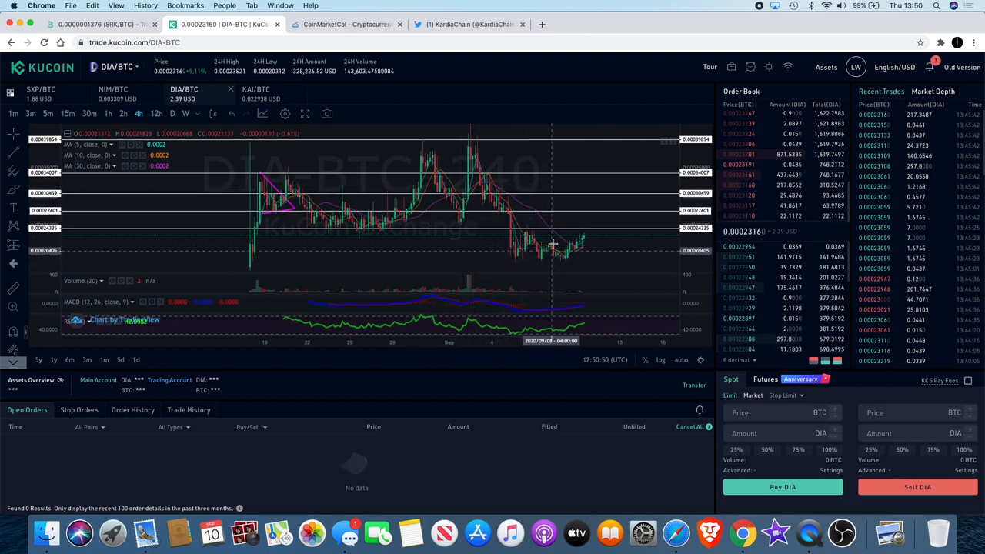
{"action": "mouse_move", "coordinate": [582, 214]}
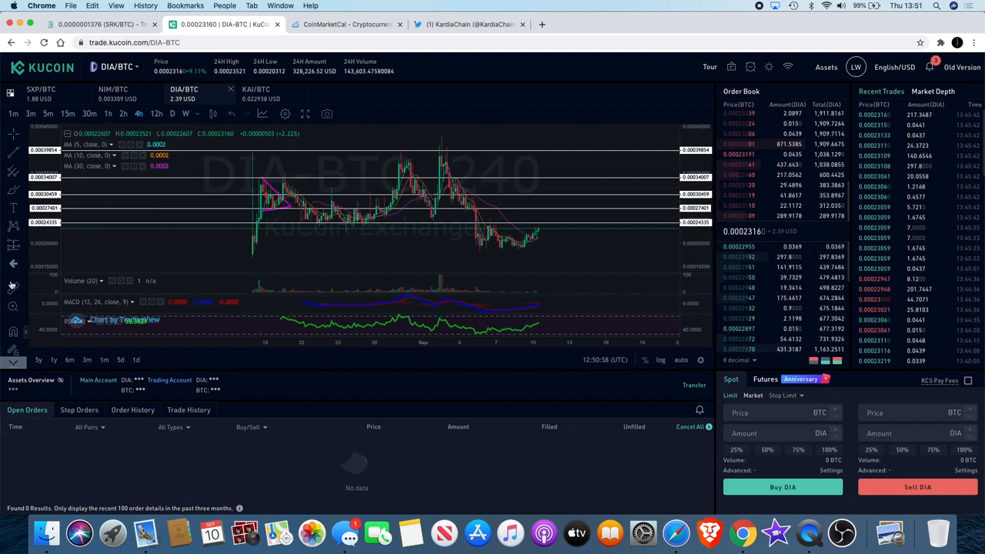
{"action": "mouse_move", "coordinate": [567, 224]}
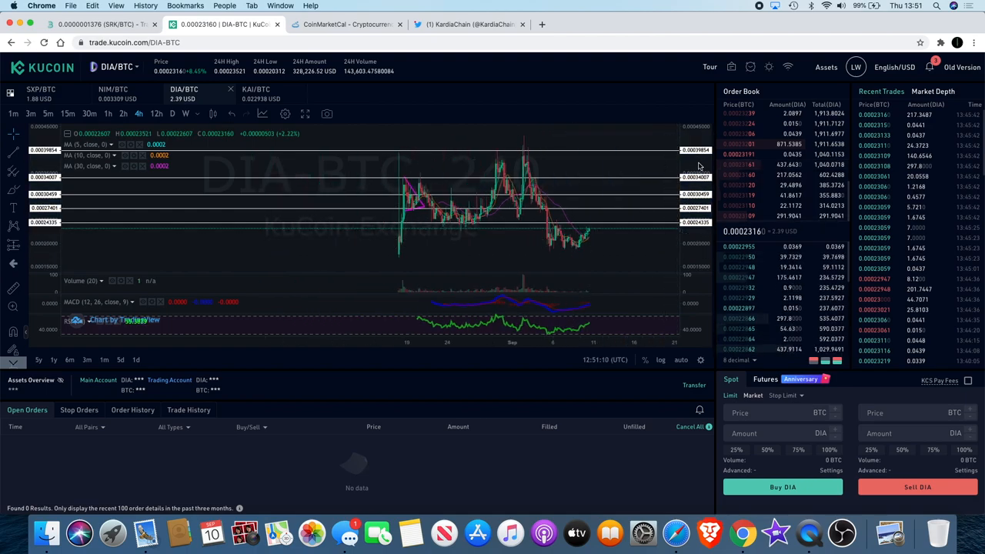
{"action": "mouse_move", "coordinate": [623, 238]}
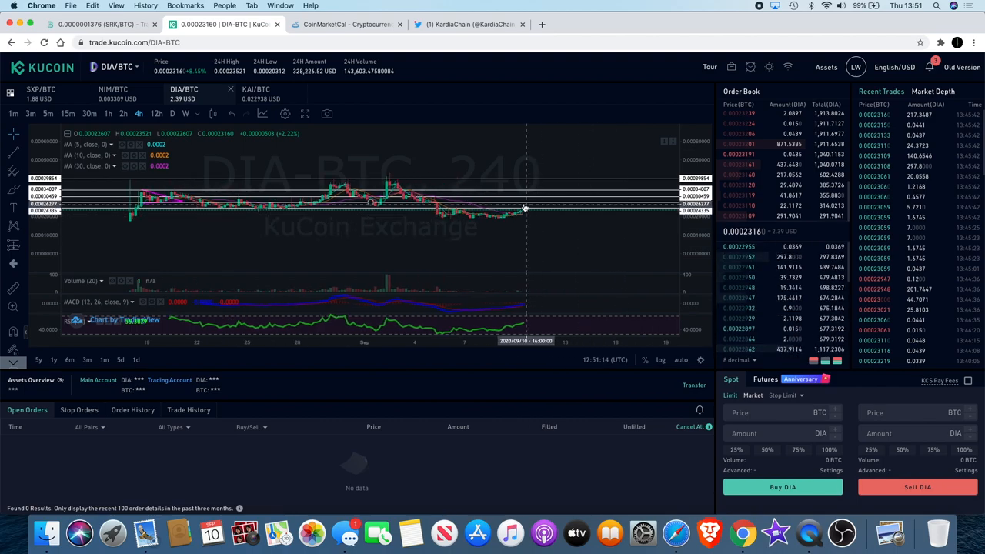
{"action": "mouse_move", "coordinate": [562, 164]}
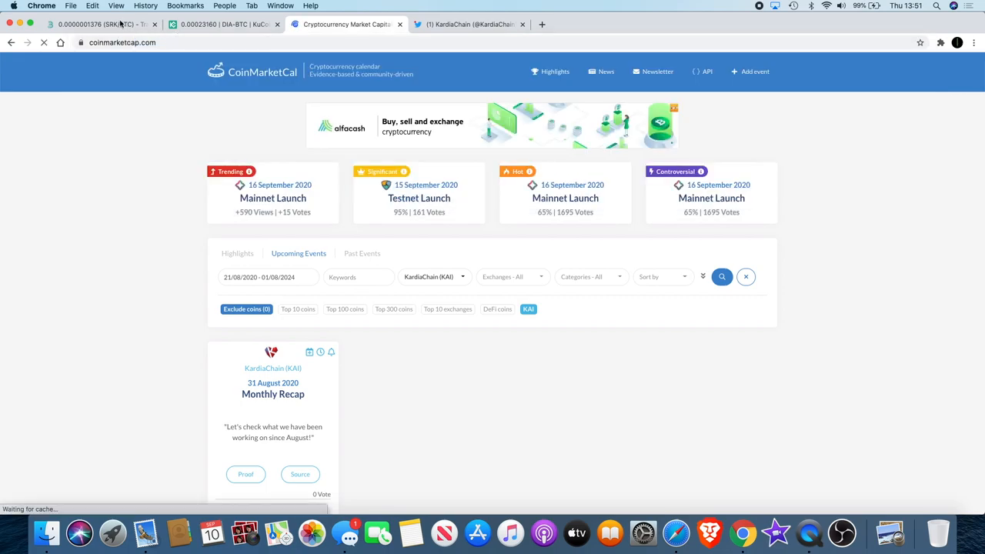
- Switch to the CoinMarketCap tab and search for 'dia' to list matching coins
{"action": "left_click", "coordinate": [224, 25]}
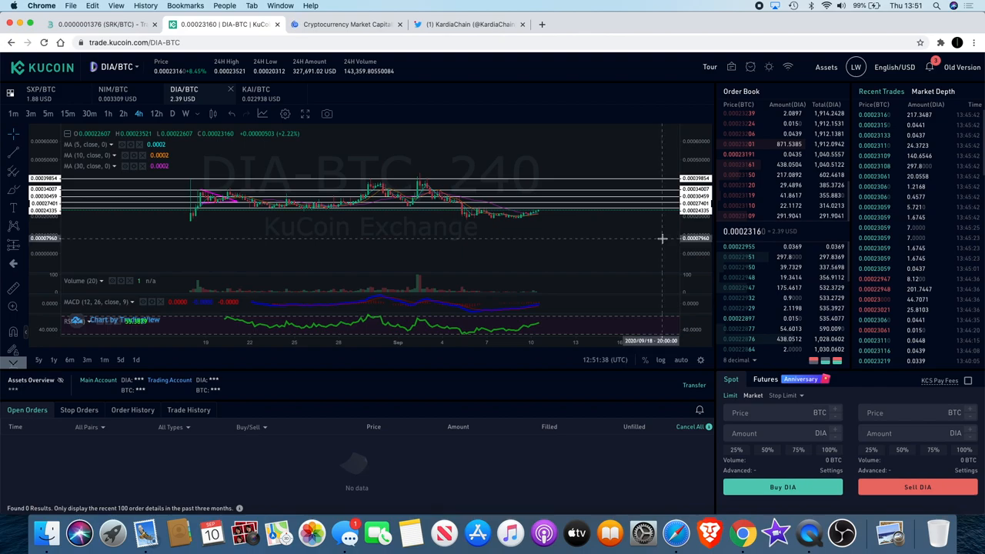
{"action": "left_click", "coordinate": [345, 25]}
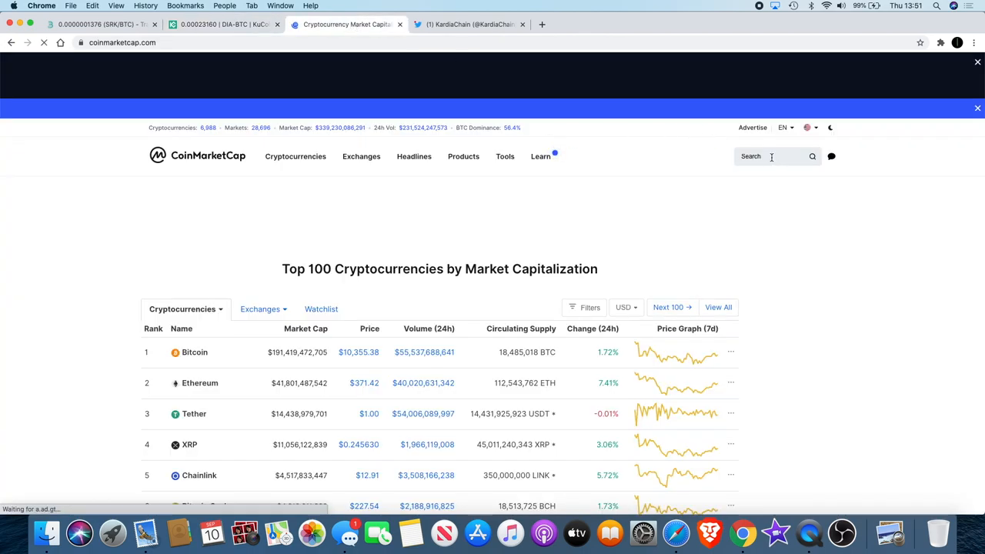
{"action": "type", "text": "dia"}
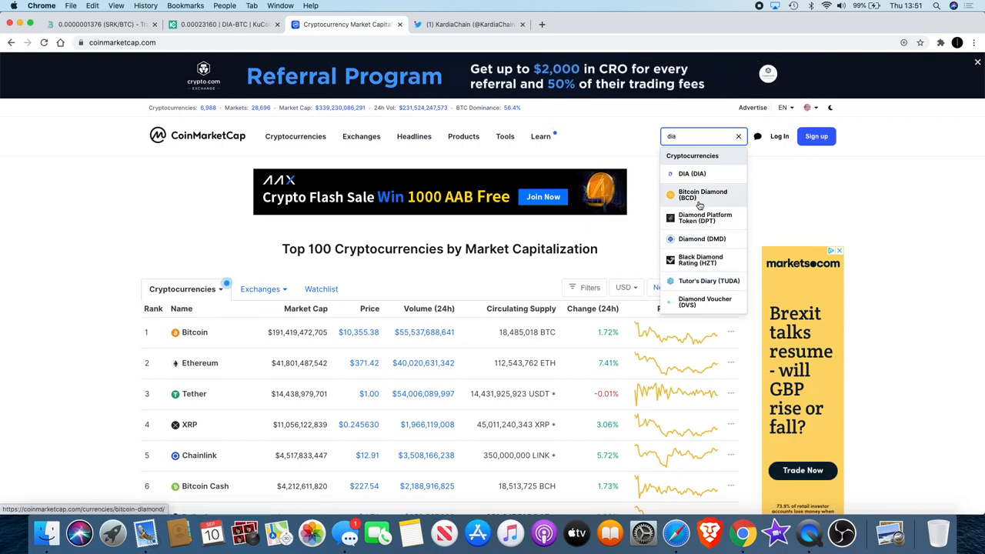
{"action": "mouse_move", "coordinate": [691, 173]}
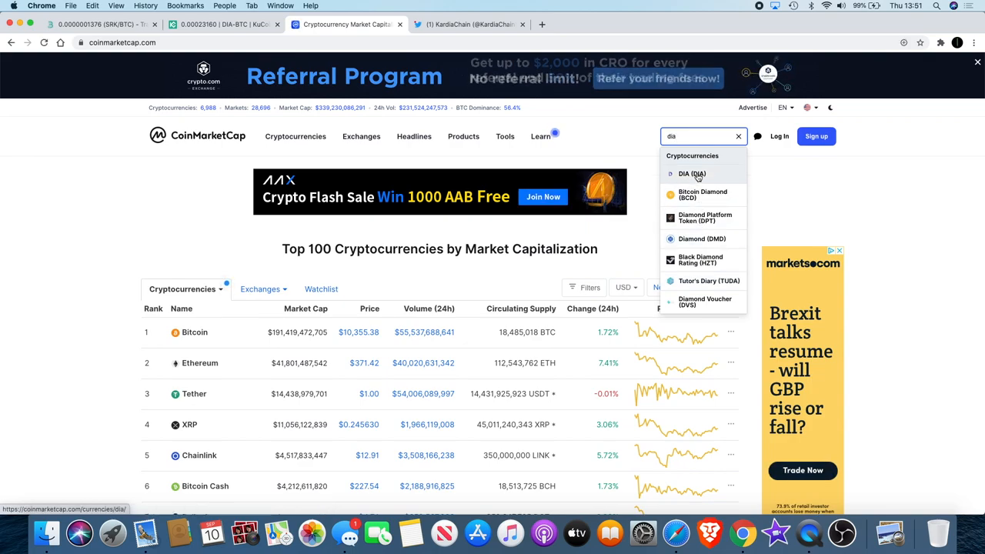
- View the DIA coin page with its $2.38 price, market cap, supply and DIA Charts
{"action": "left_click", "coordinate": [691, 172]}
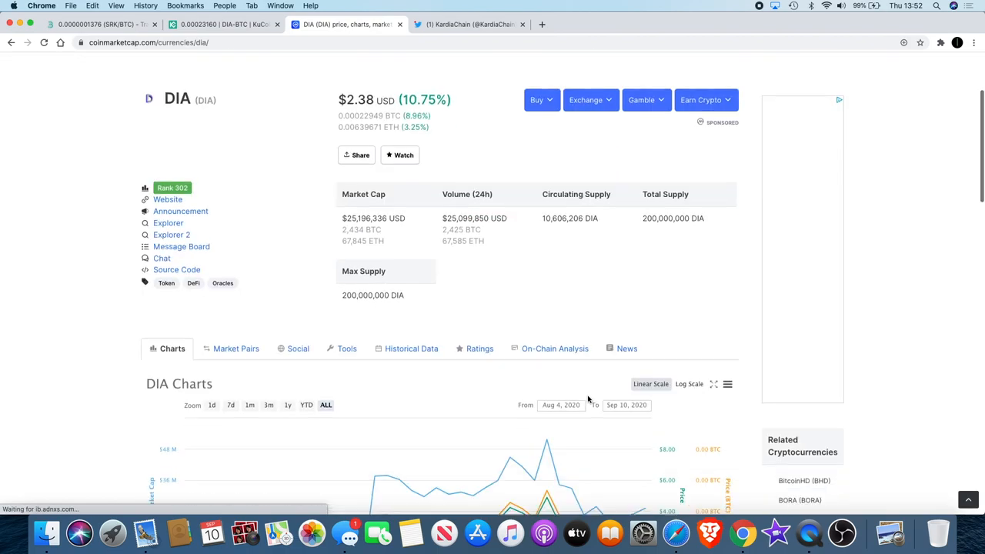
{"action": "scroll", "scroll_direction": "down", "scroll_amount": 3}
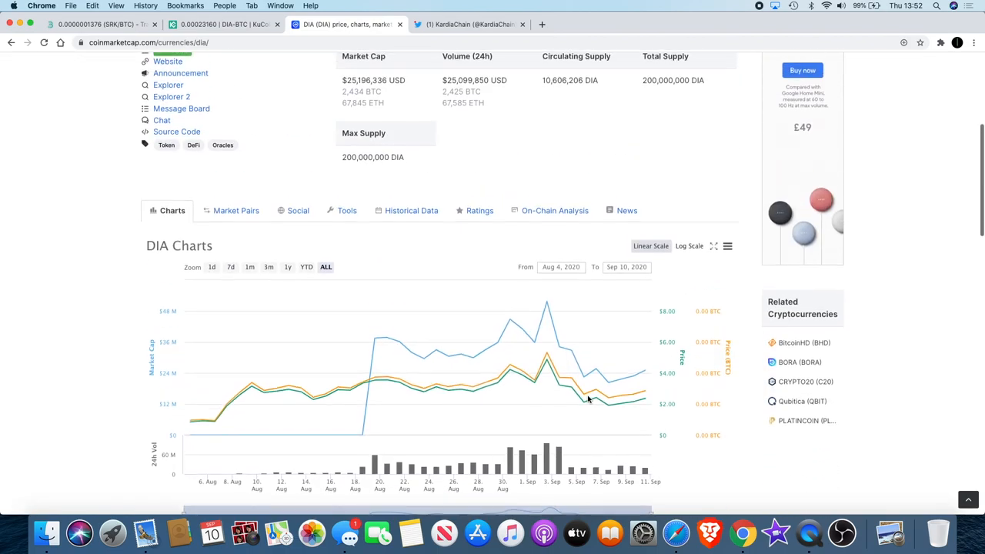
{"action": "scroll", "scroll_direction": "up", "scroll_amount": 3}
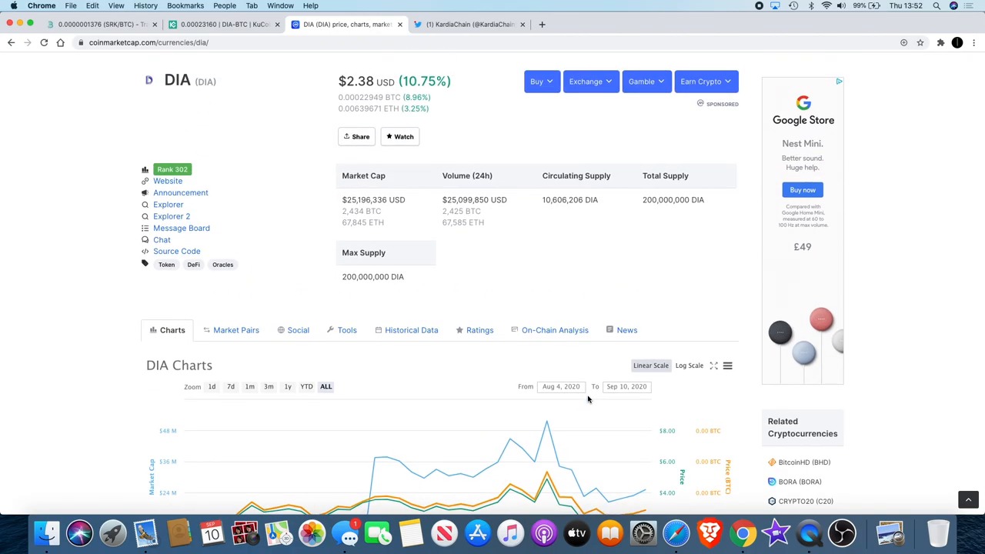
{"action": "scroll", "scroll_direction": "down", "scroll_amount": 3}
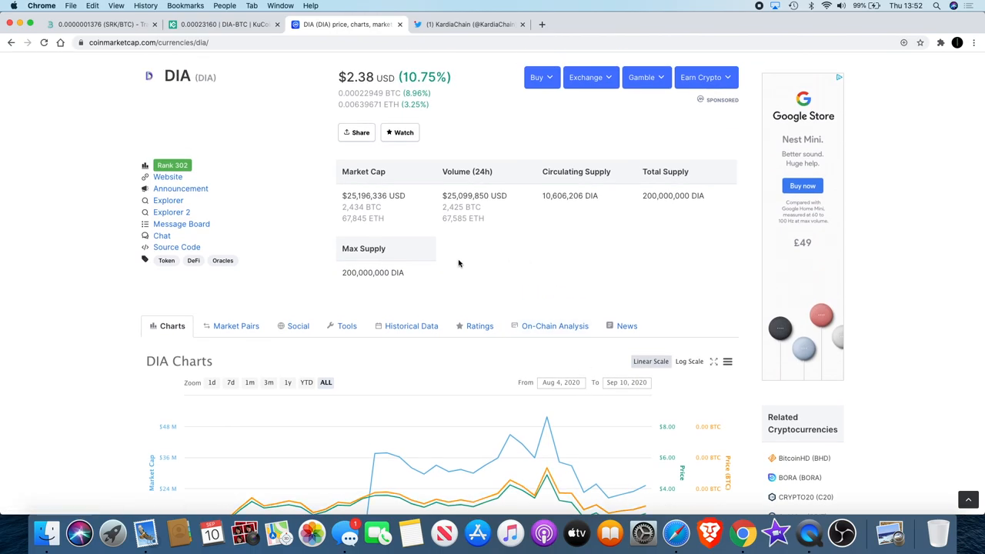
{"action": "mouse_move", "coordinate": [414, 194]}
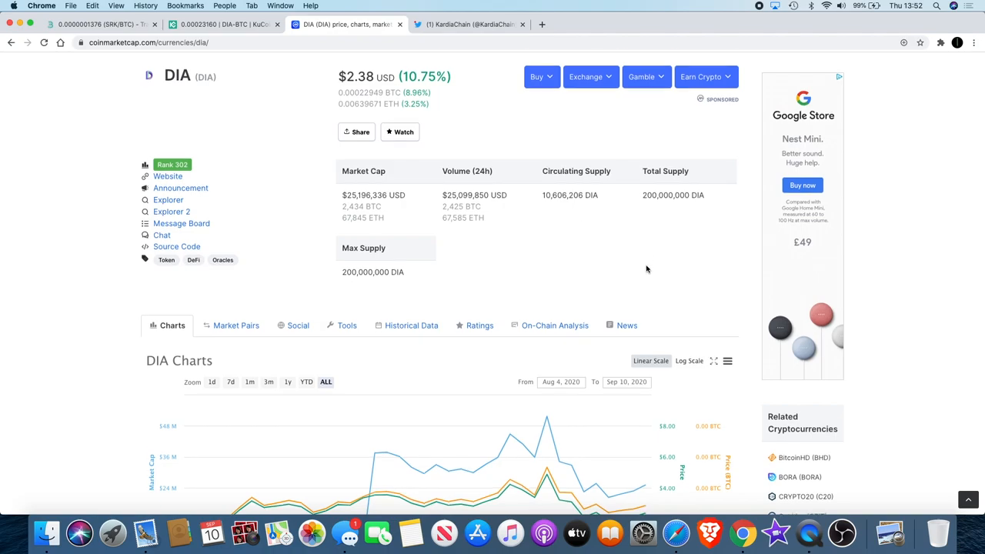
{"action": "scroll", "scroll_direction": "down", "scroll_amount": 3}
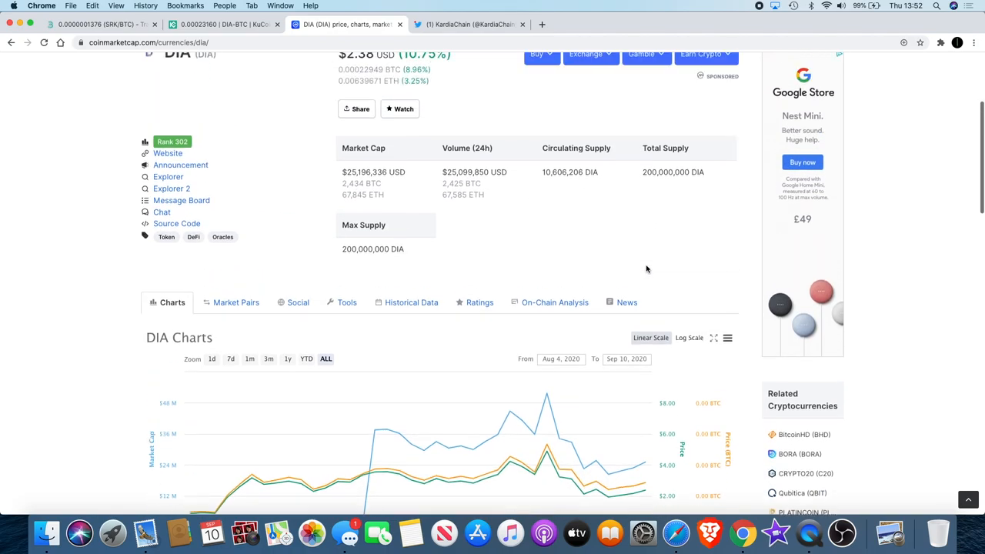
{"action": "scroll", "scroll_direction": "down", "scroll_amount": 3}
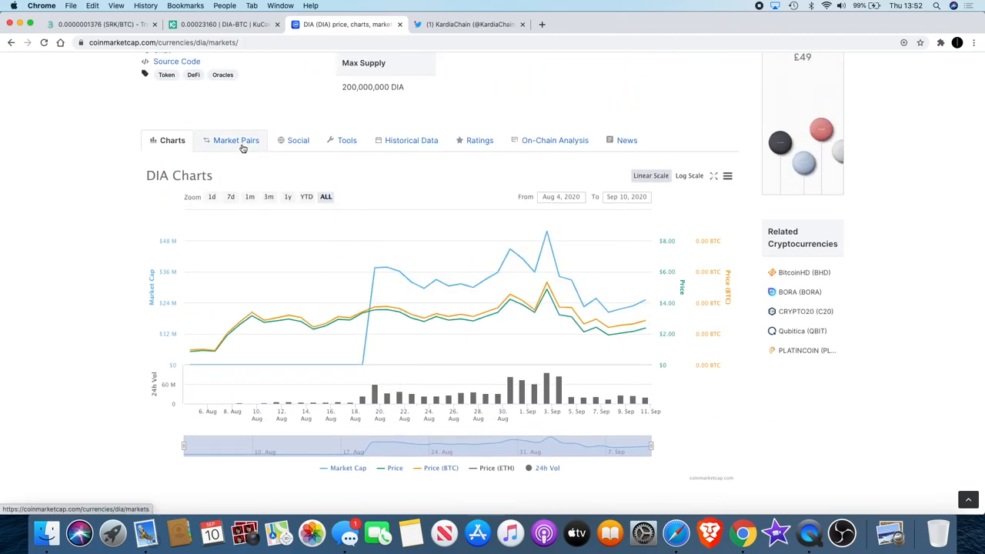
- Show DIA's Market Pairs list led by Binance DIA/USDT at $2.39
{"action": "left_click", "coordinate": [237, 140]}
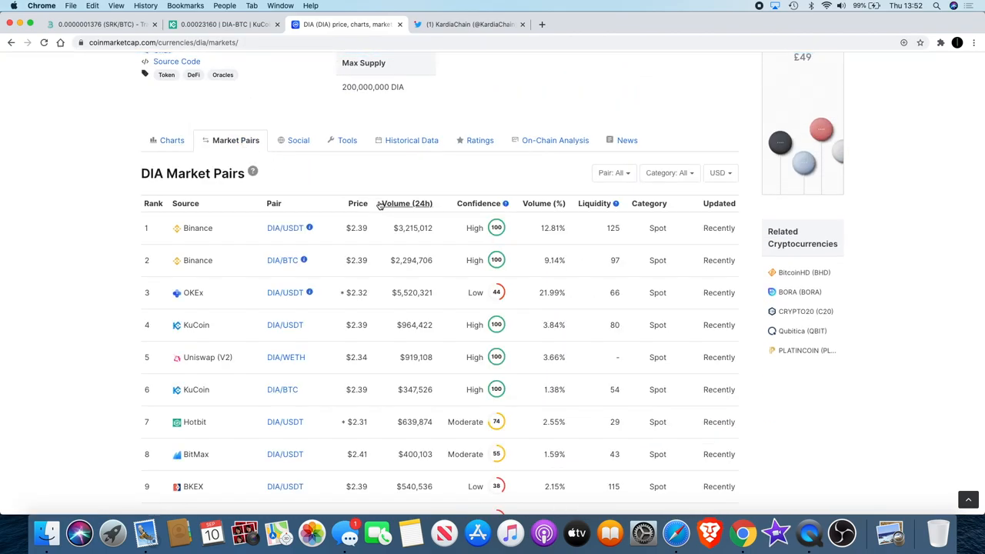
{"action": "scroll", "scroll_direction": "down", "scroll_amount": 3}
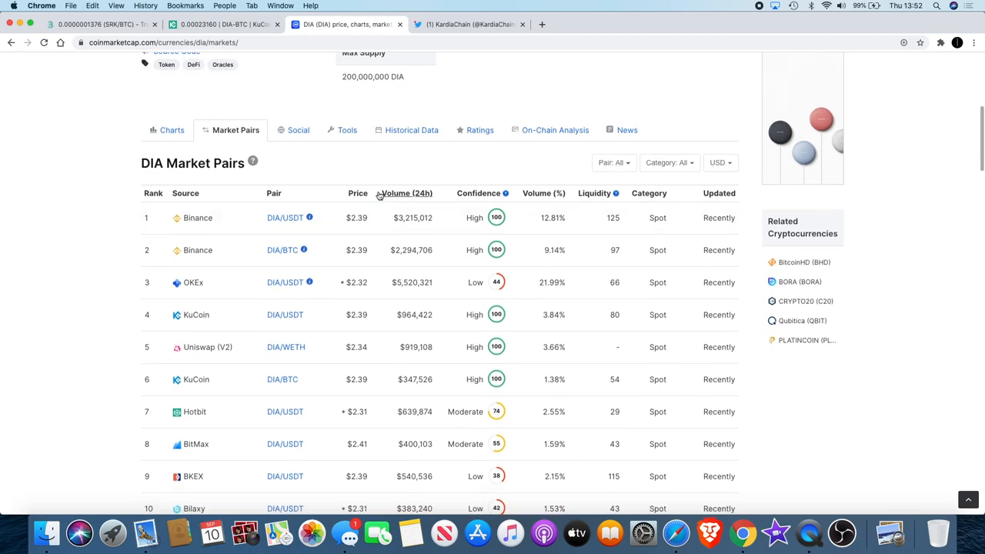
{"action": "scroll", "scroll_direction": "down", "scroll_amount": 3}
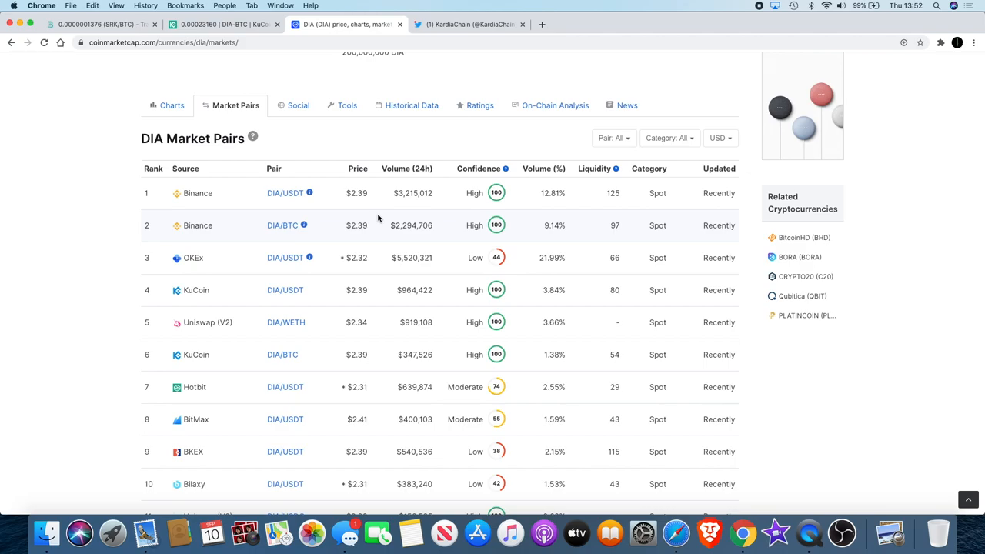
{"action": "mouse_move", "coordinate": [473, 18]}
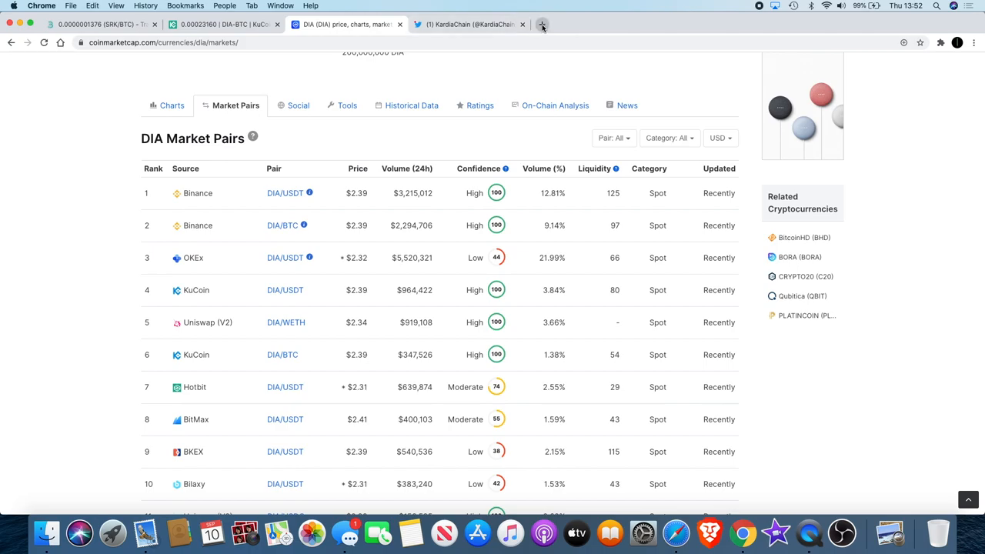
{"action": "mouse_move", "coordinate": [542, 25]}
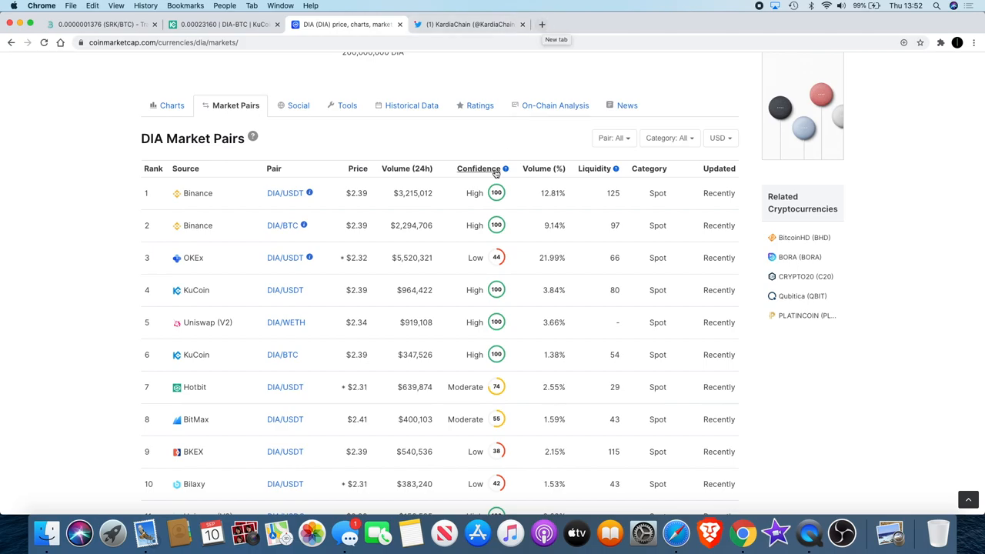
{"action": "mouse_move", "coordinate": [481, 225]}
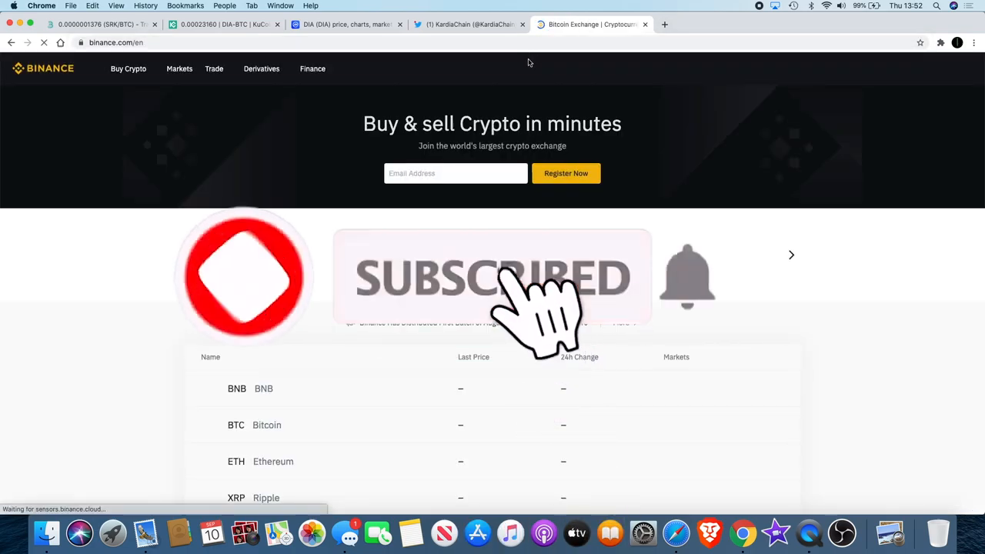
- Go to Binance's advanced trading view and search the pair list for 'dia'
{"action": "left_click", "coordinate": [214, 68]}
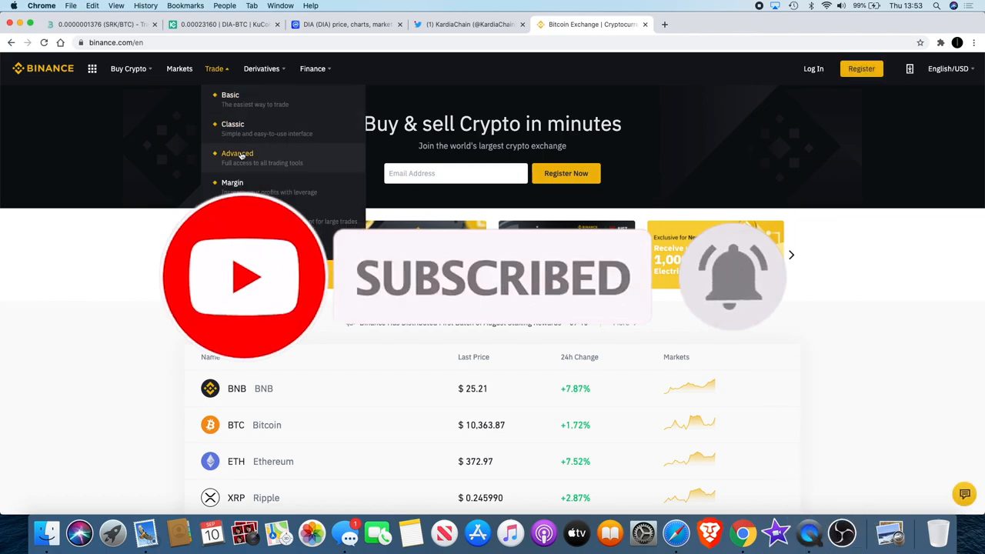
{"action": "left_click", "coordinate": [237, 154]}
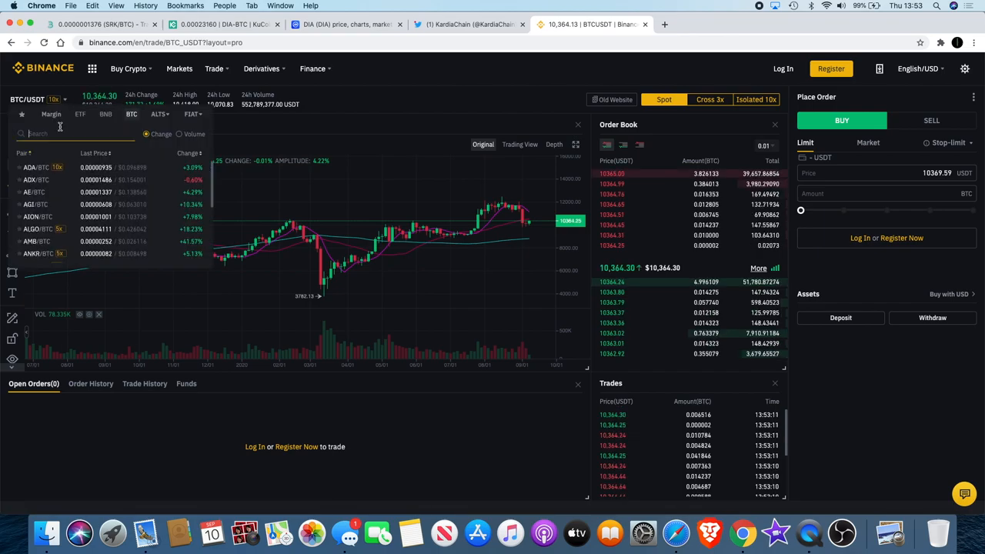
{"action": "type", "text": "dia"}
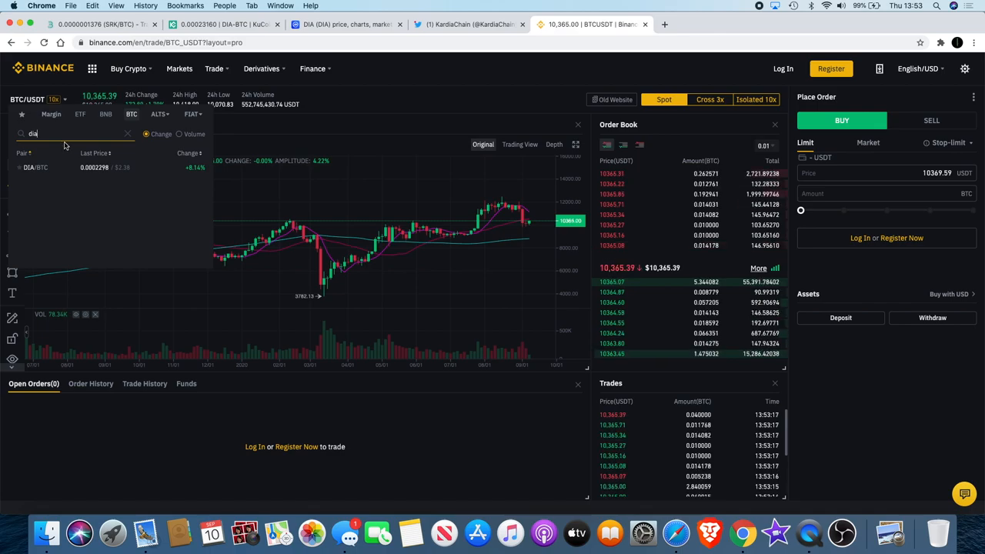
- Load the DIA/BTC market at 0.0002298 and switch its chart to a different candle interval
{"action": "left_click", "coordinate": [35, 167]}
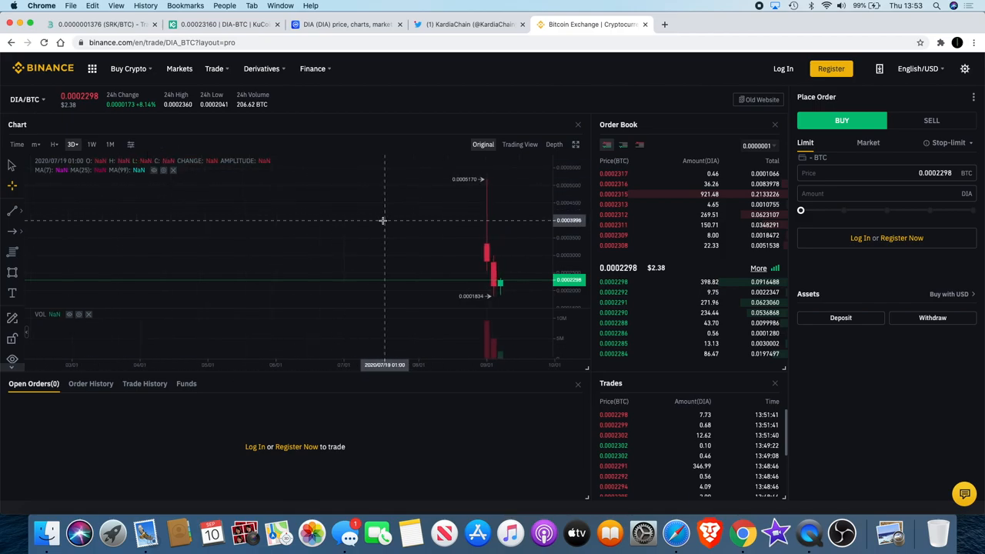
{"action": "mouse_move", "coordinate": [455, 254]}
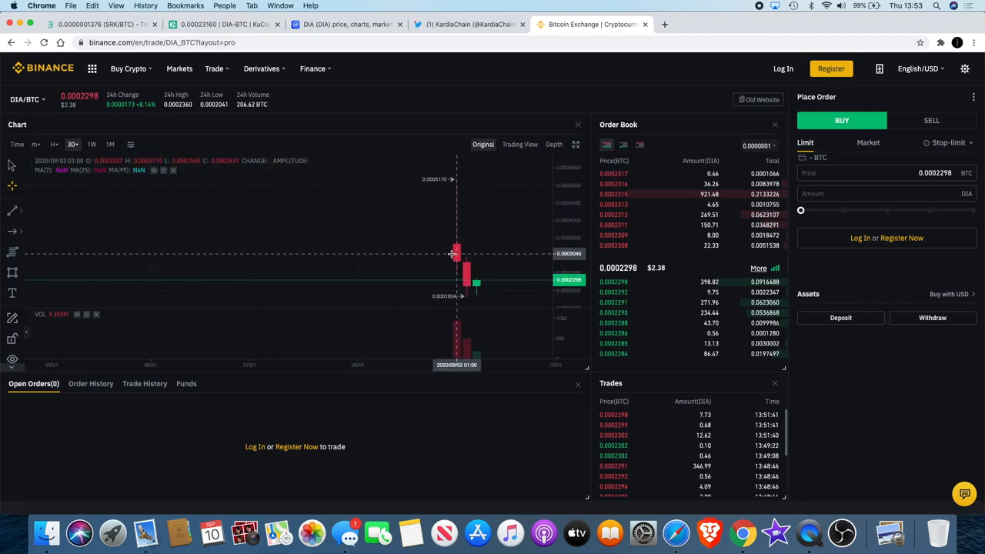
{"action": "left_click", "coordinate": [72, 145]}
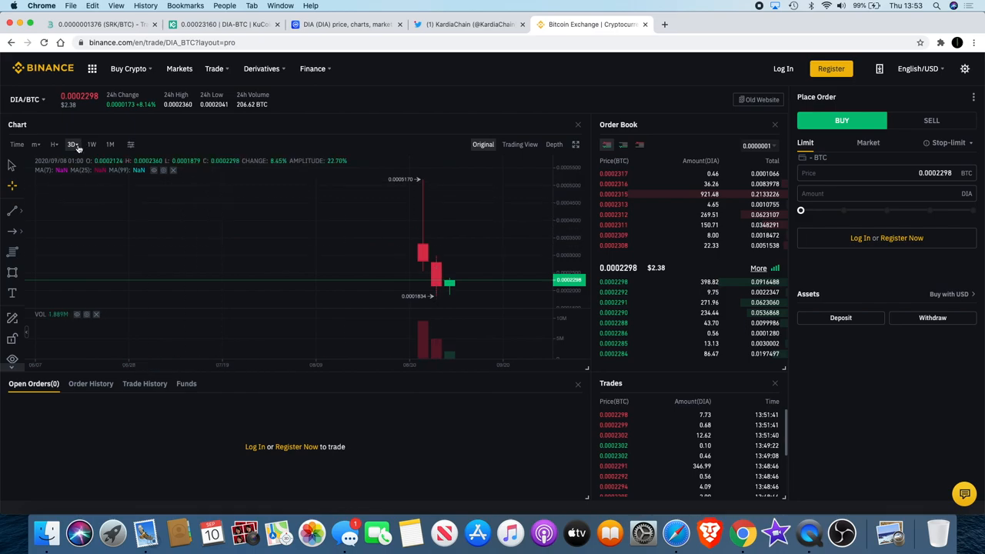
{"action": "left_click", "coordinate": [72, 145]}
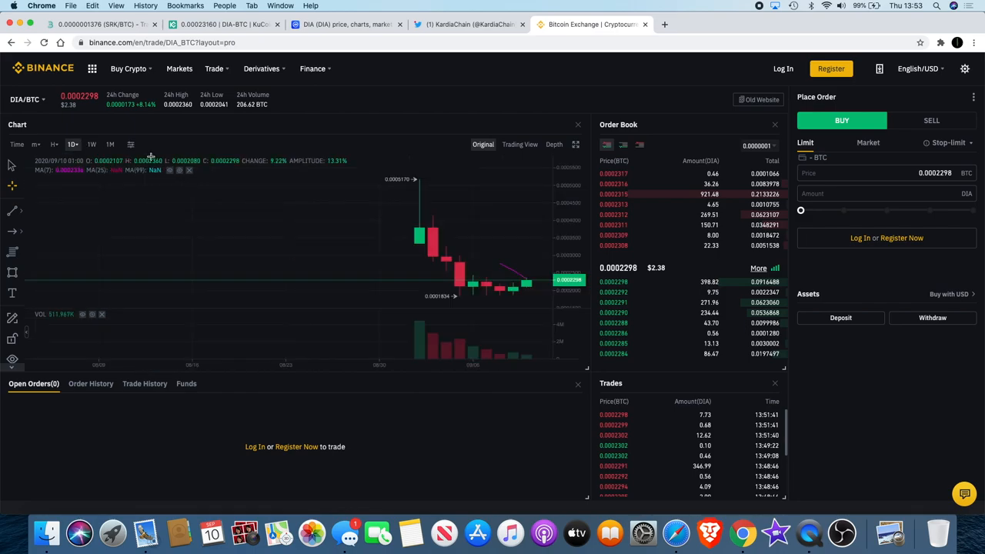